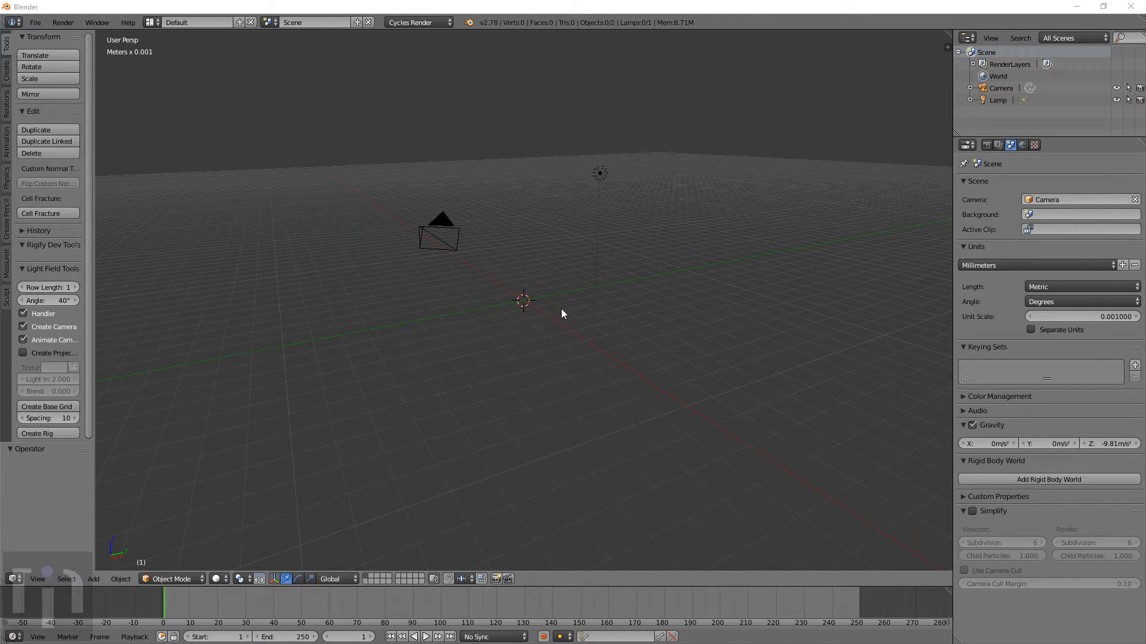
{"action": "mouse_move", "coordinate": [361, 292]}
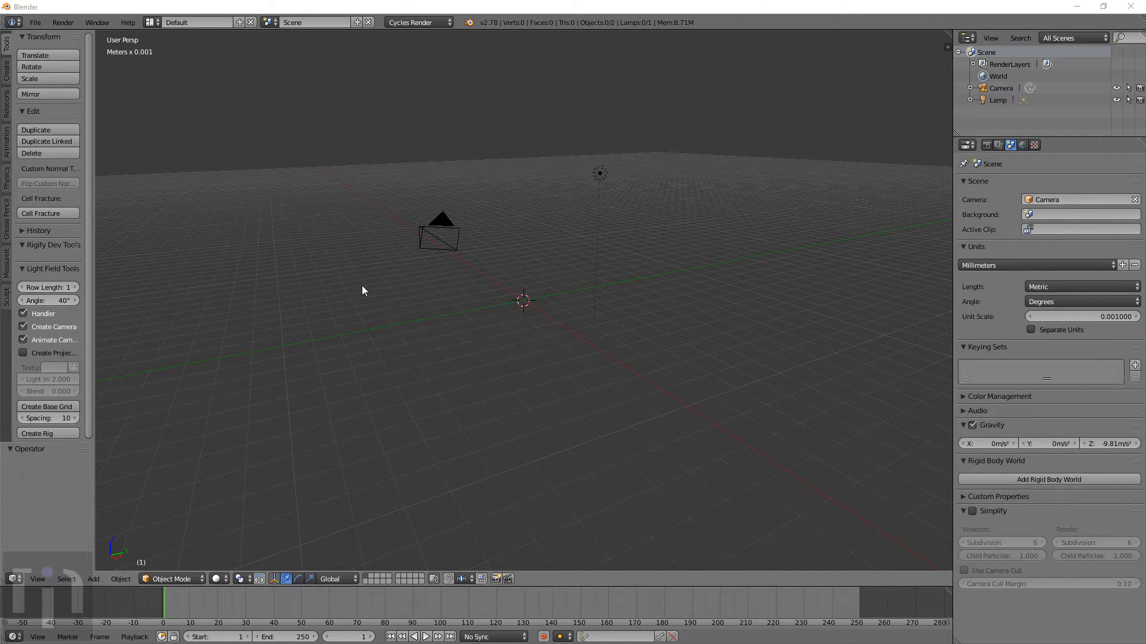
{"action": "mouse_move", "coordinate": [877, 272]}
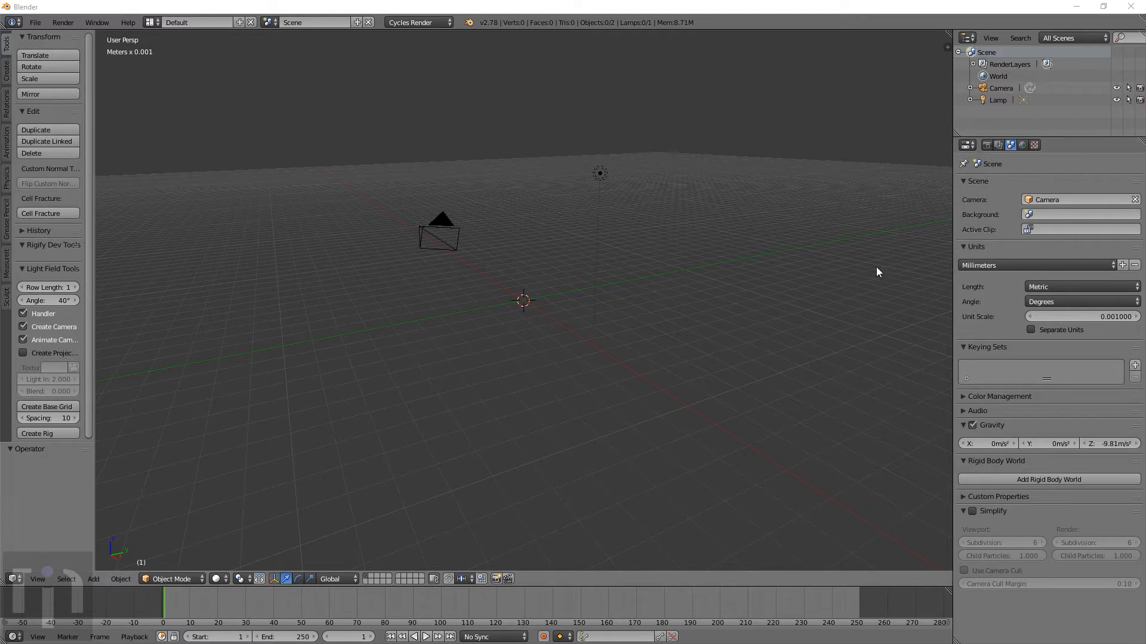
{"action": "mouse_move", "coordinate": [749, 333]}
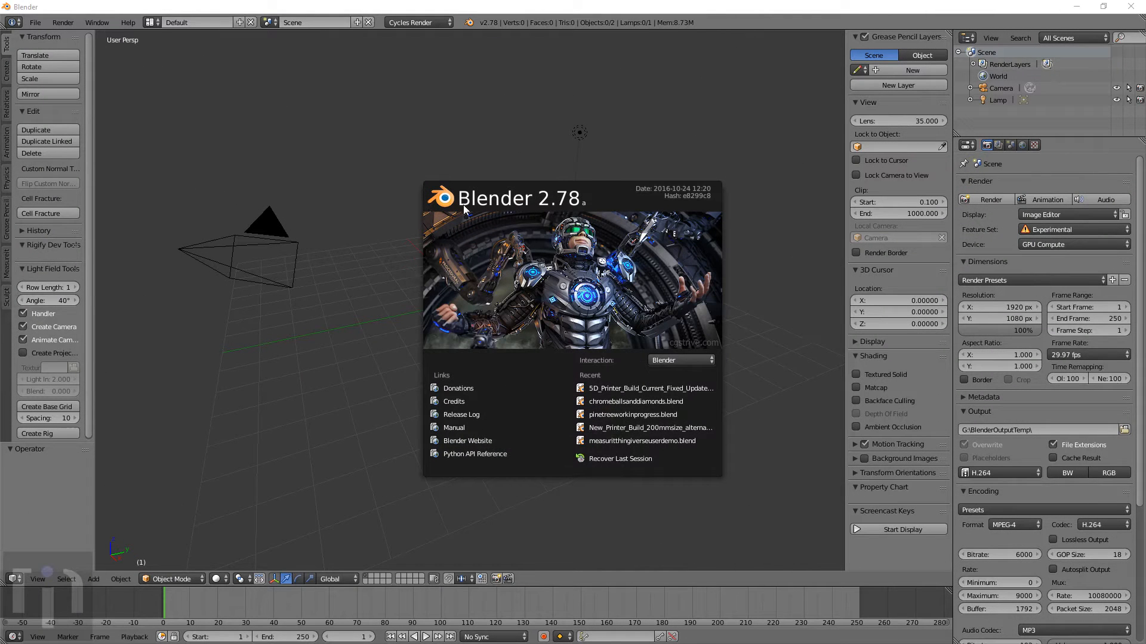
{"action": "mouse_move", "coordinate": [364, 357]}
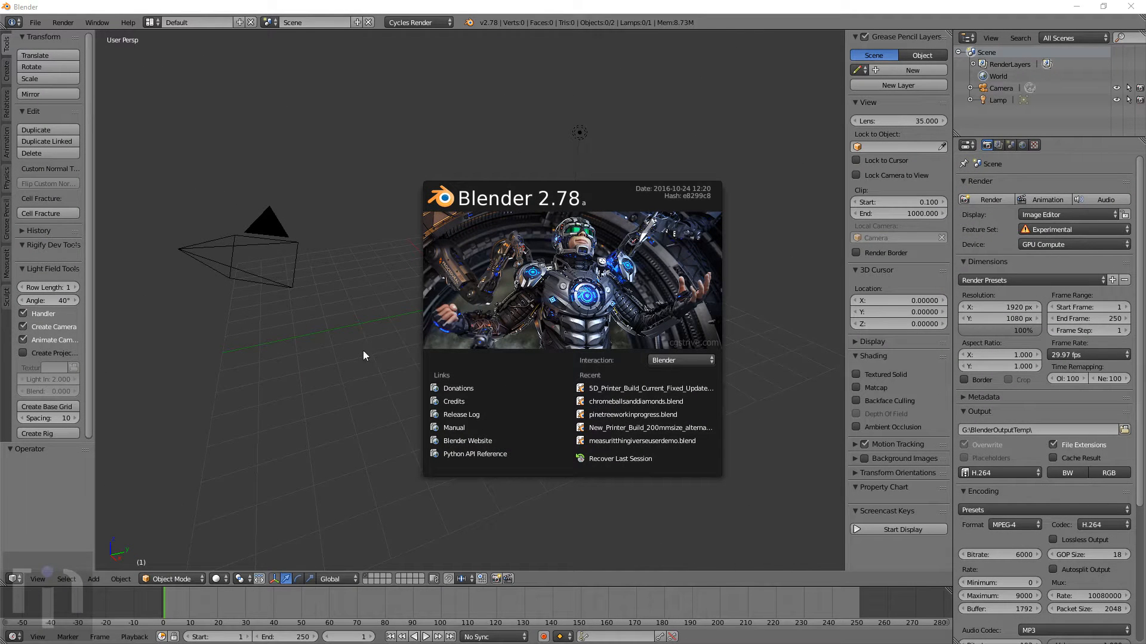
Dismiss the welcome splash screen to reveal the default scene with camera and lamp
{"action": "left_click", "coordinate": [366, 355]}
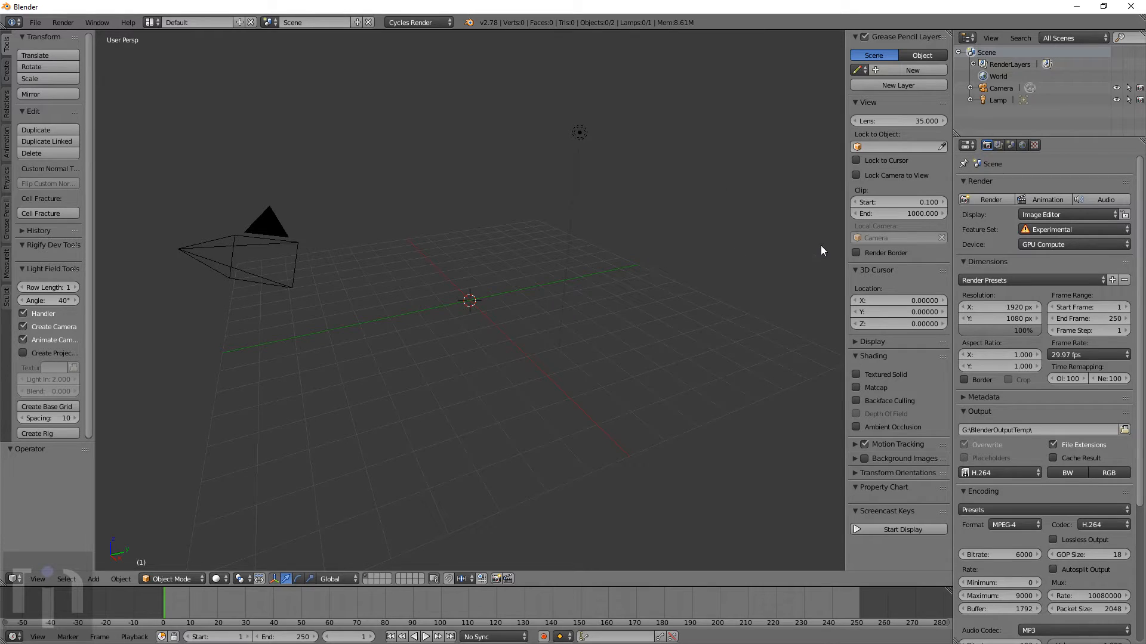
{"action": "mouse_move", "coordinate": [612, 331]}
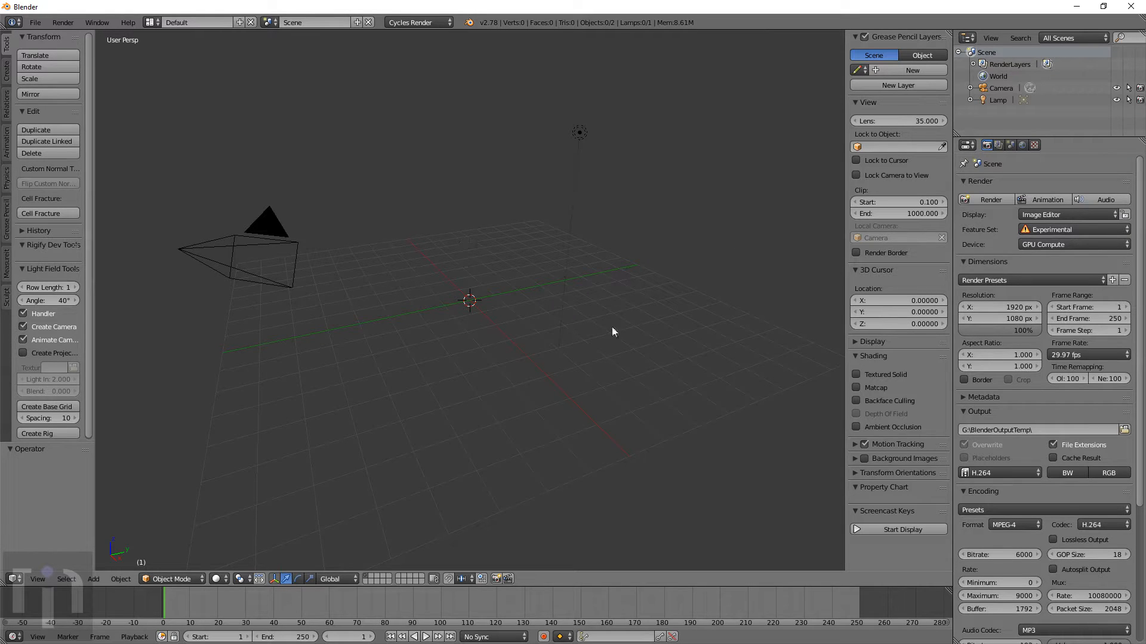
{"action": "mouse_move", "coordinate": [595, 251]}
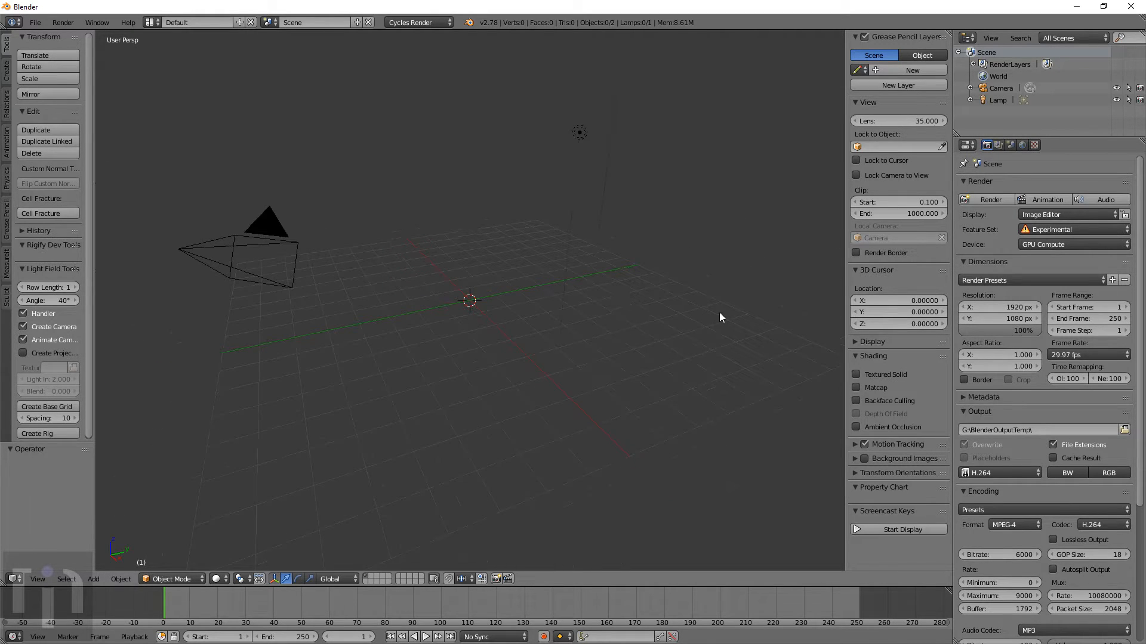
{"action": "mouse_move", "coordinate": [869, 388]}
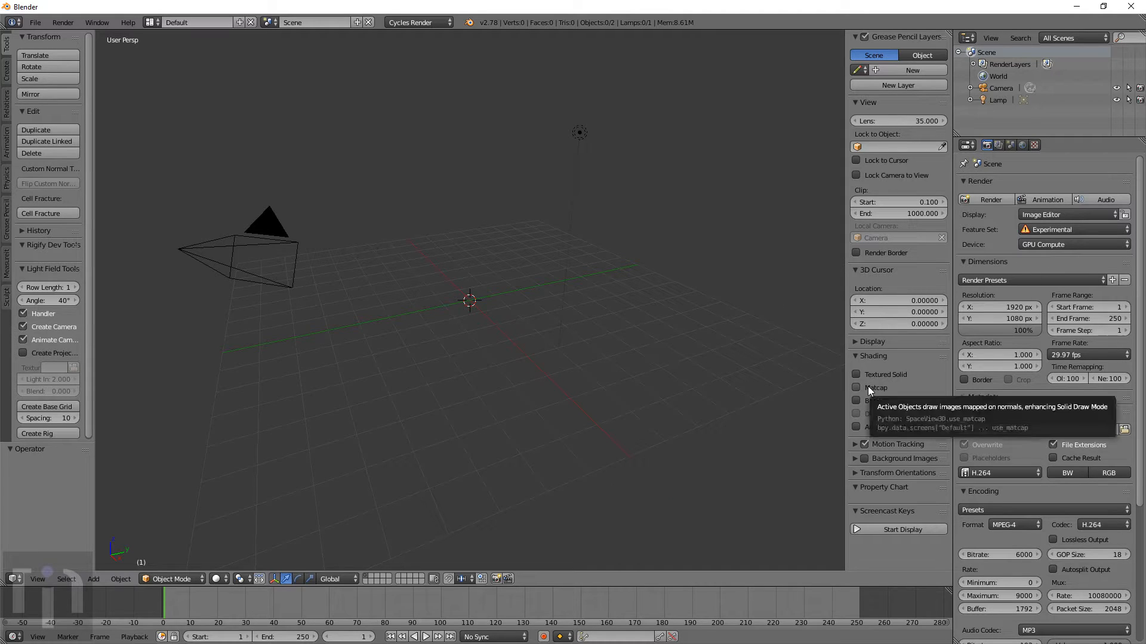
{"action": "mouse_move", "coordinate": [633, 304]}
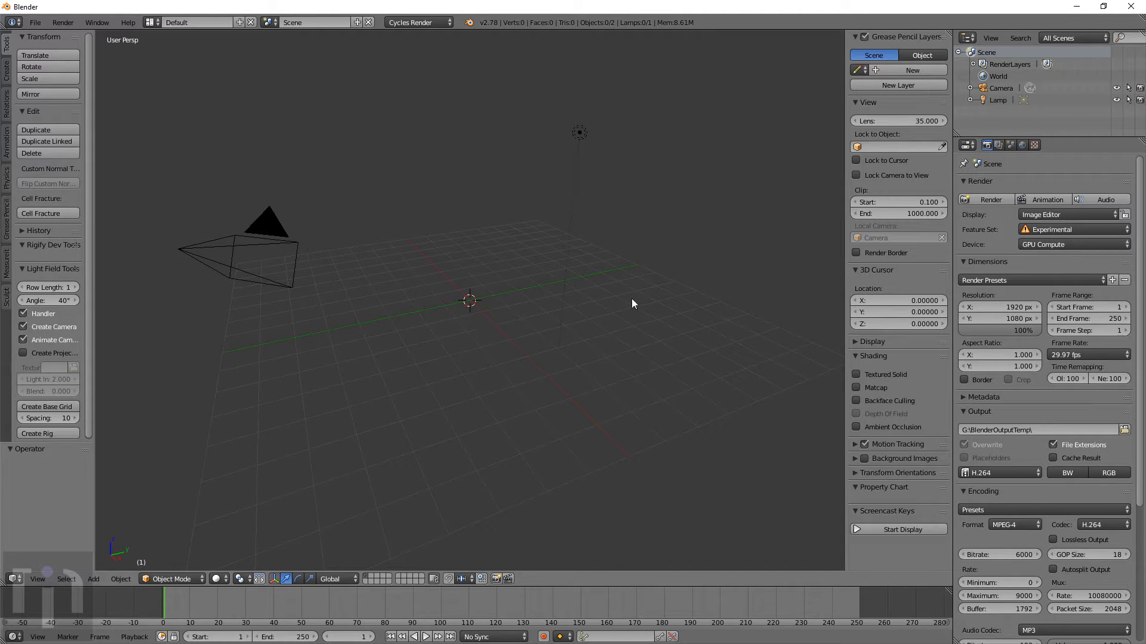
{"action": "mouse_move", "coordinate": [779, 273]}
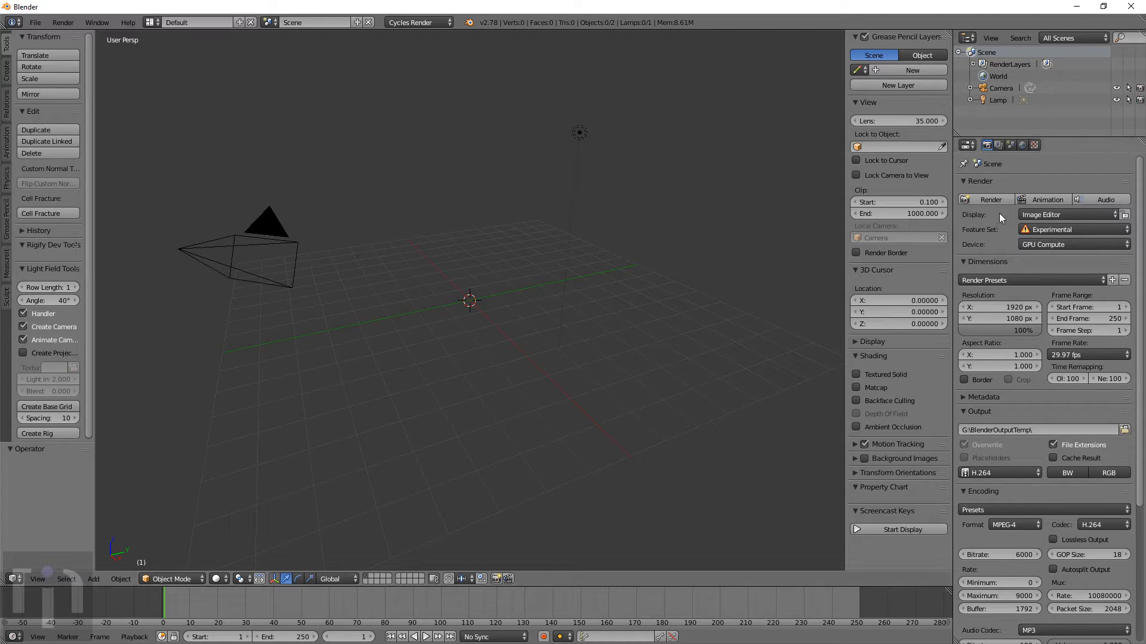
{"action": "mouse_move", "coordinate": [633, 265]}
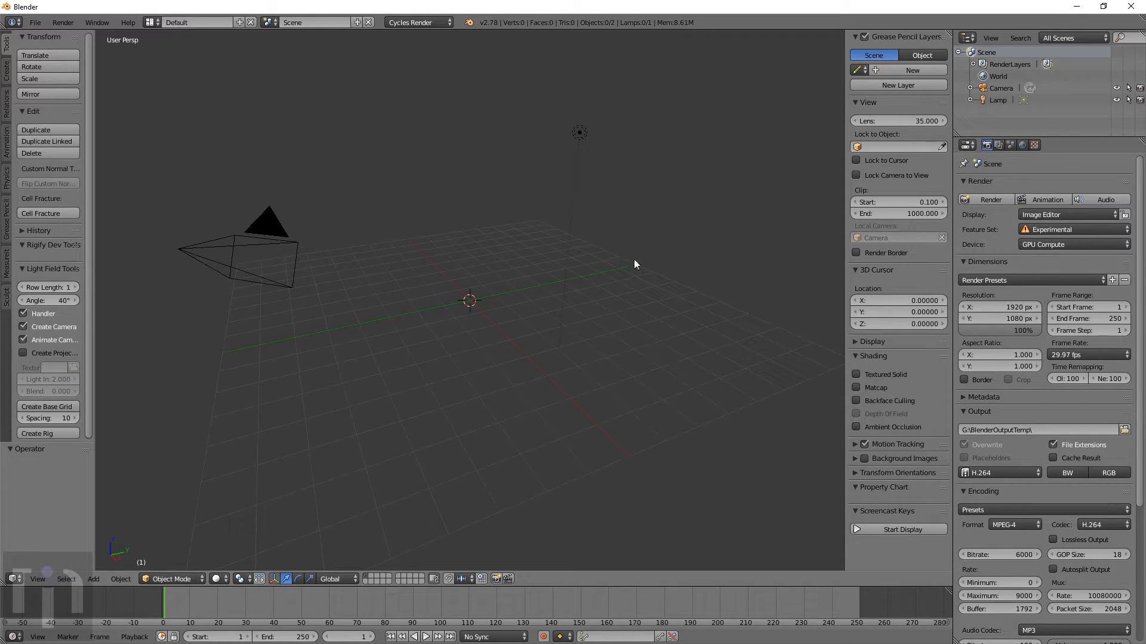
{"action": "mouse_move", "coordinate": [760, 214]}
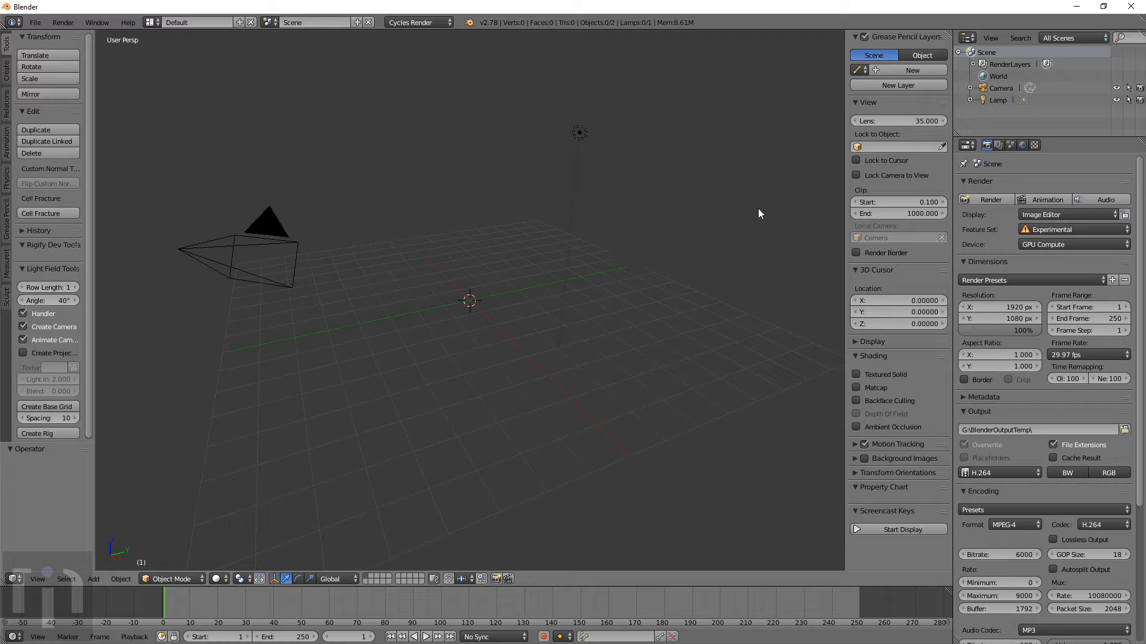
{"action": "mouse_move", "coordinate": [717, 177]}
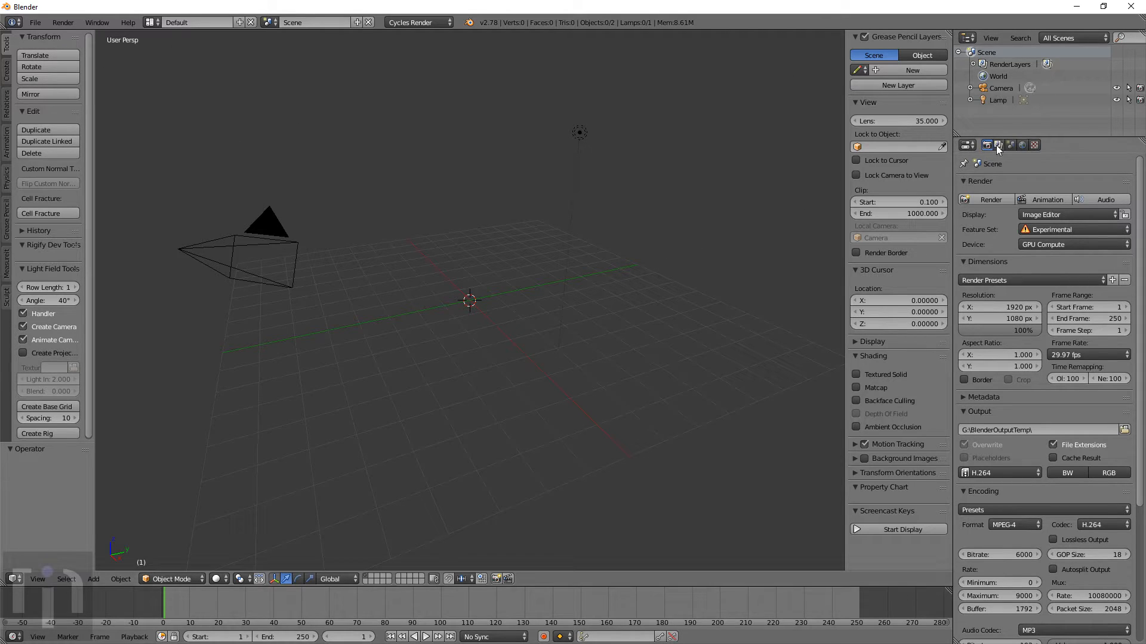
Apply the Millimeters unit preset in Scene properties, keeping the Metric length system (0.001 scale)
{"action": "left_click", "coordinate": [1010, 145]}
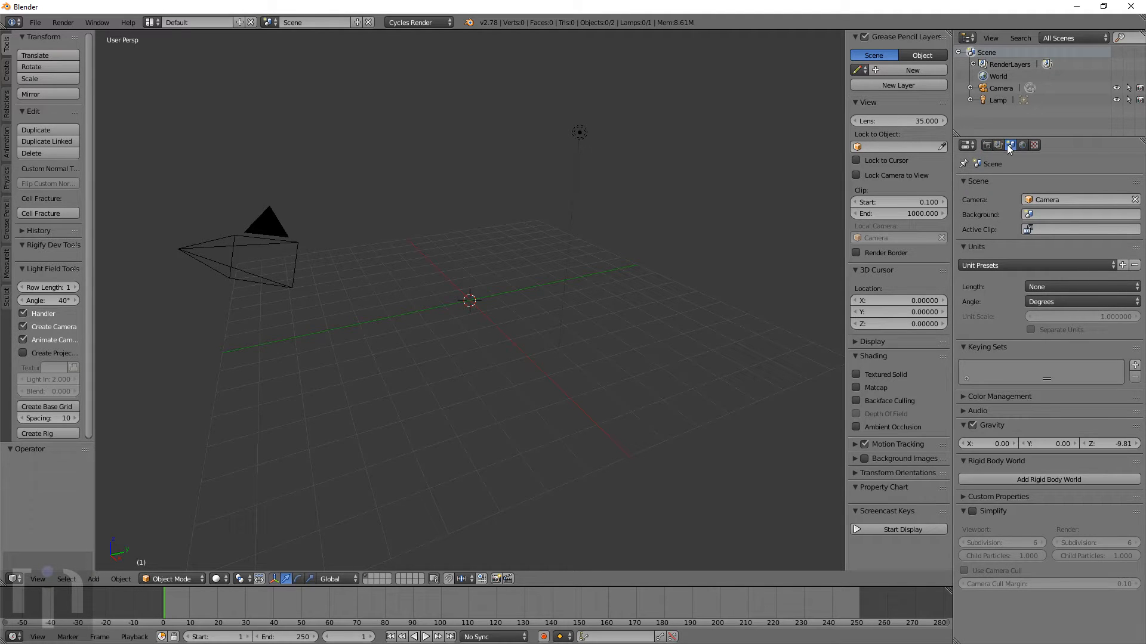
{"action": "mouse_move", "coordinate": [1036, 431]}
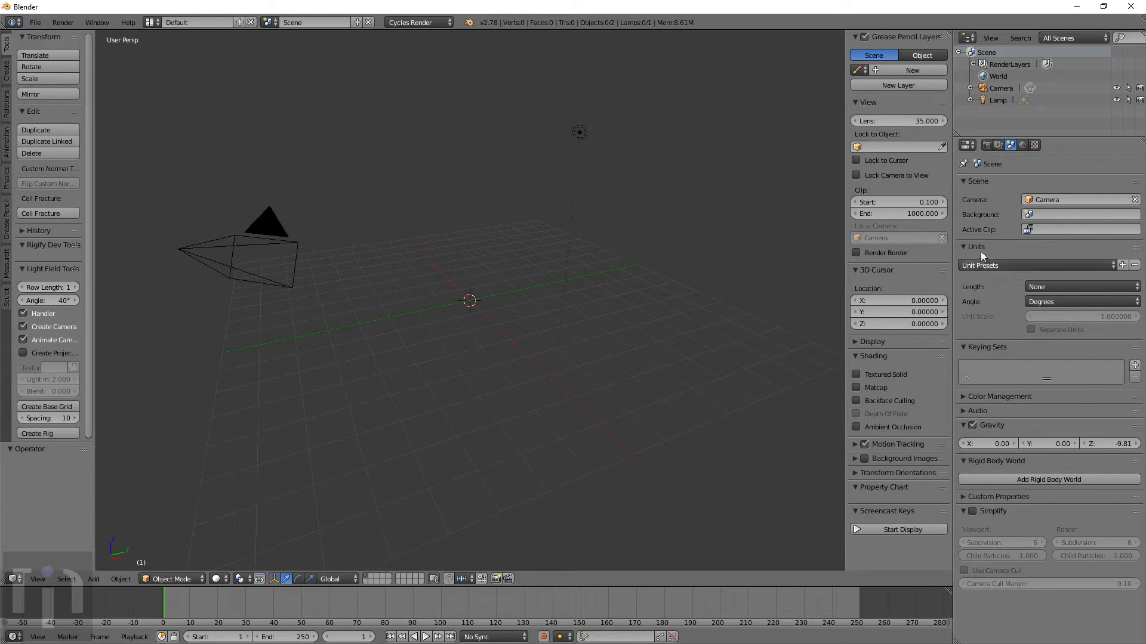
{"action": "left_click", "coordinate": [1040, 265]}
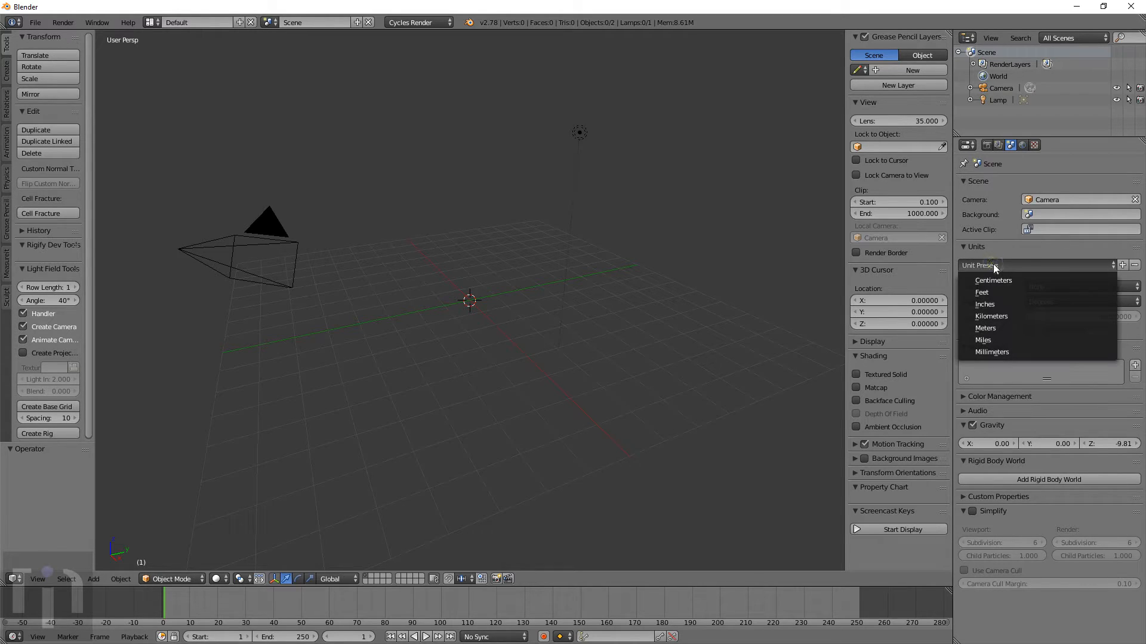
{"action": "mouse_move", "coordinate": [991, 352]}
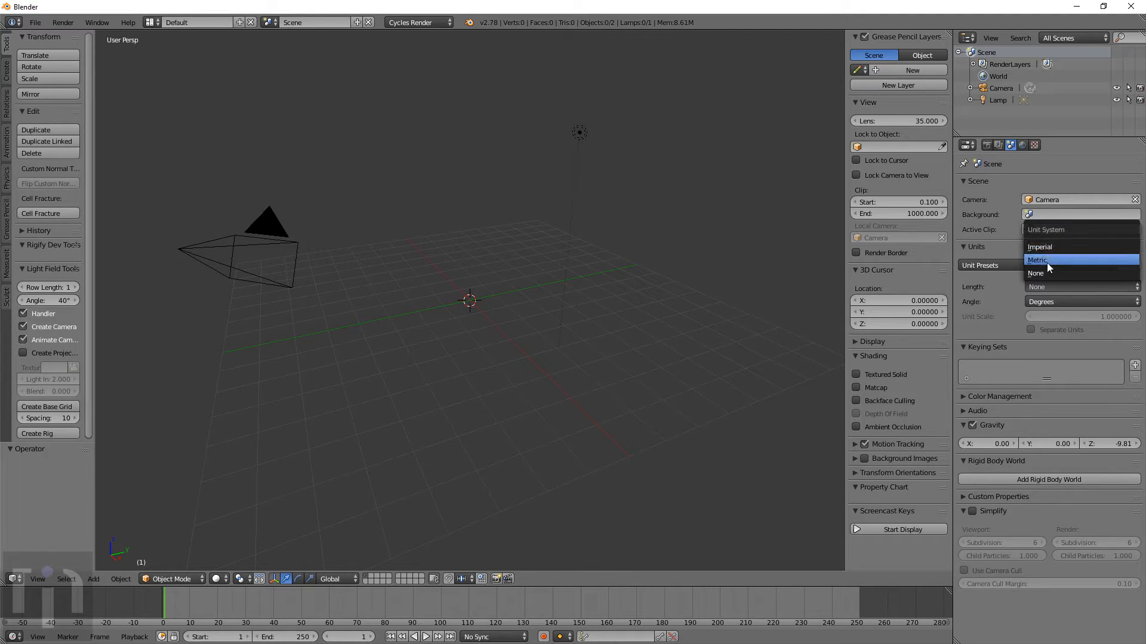
{"action": "left_click", "coordinate": [1040, 265]}
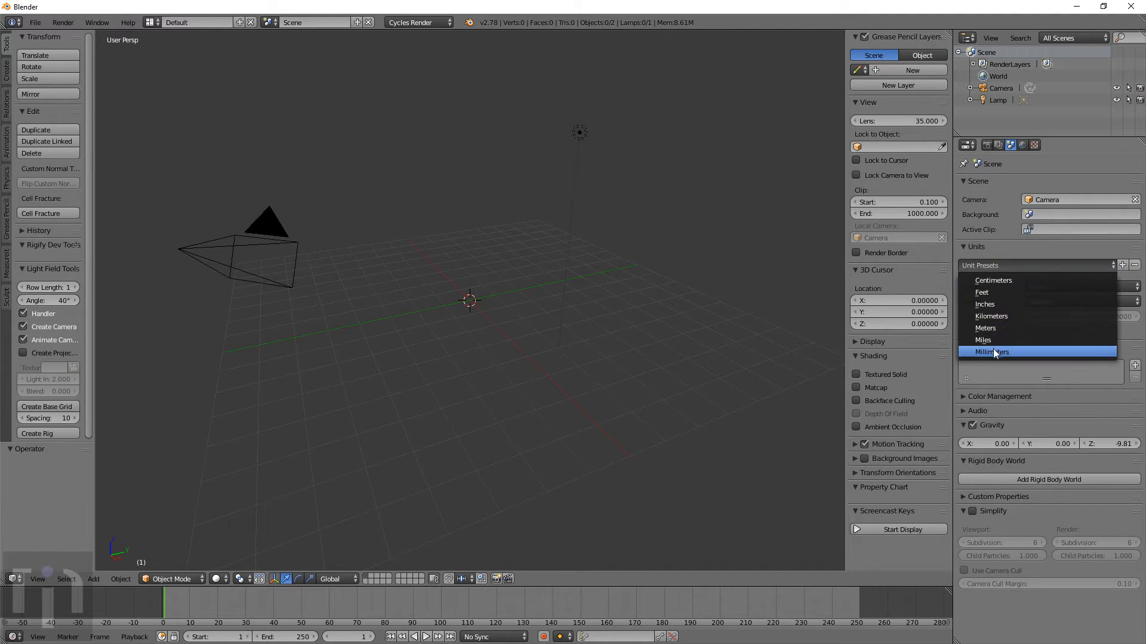
{"action": "mouse_move", "coordinate": [994, 351]}
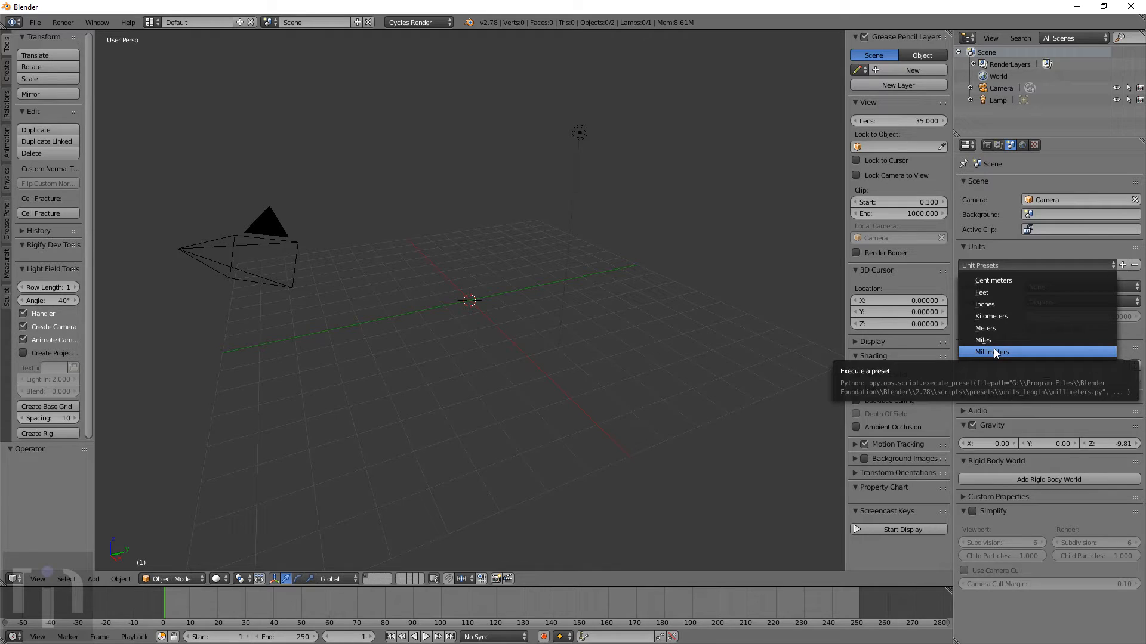
{"action": "left_click", "coordinate": [994, 350]}
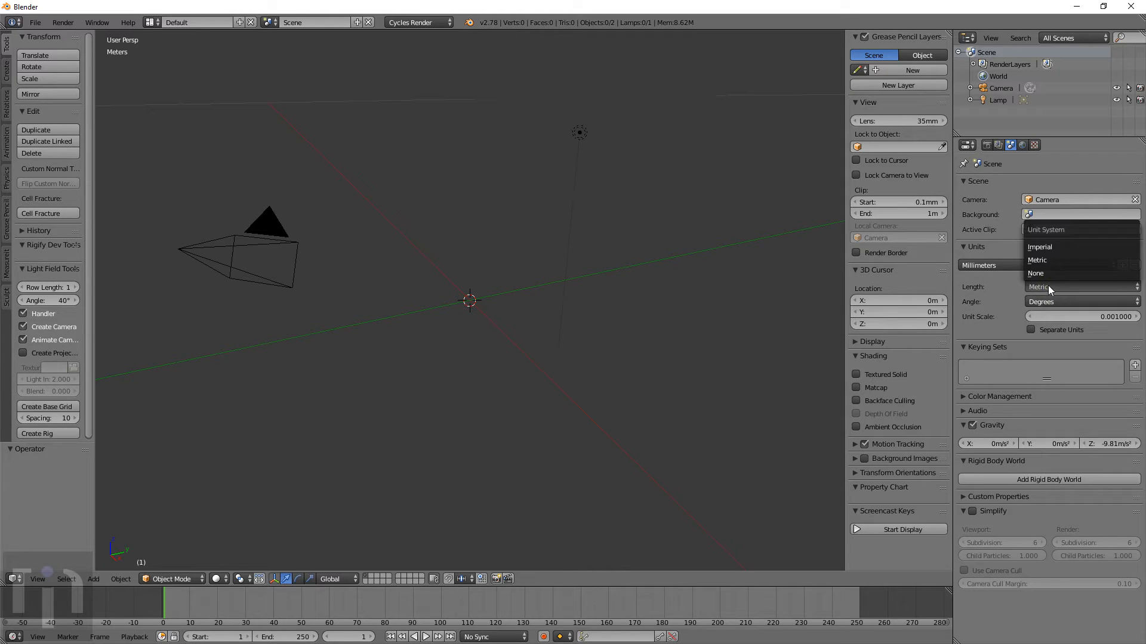
{"action": "mouse_move", "coordinate": [1037, 261]}
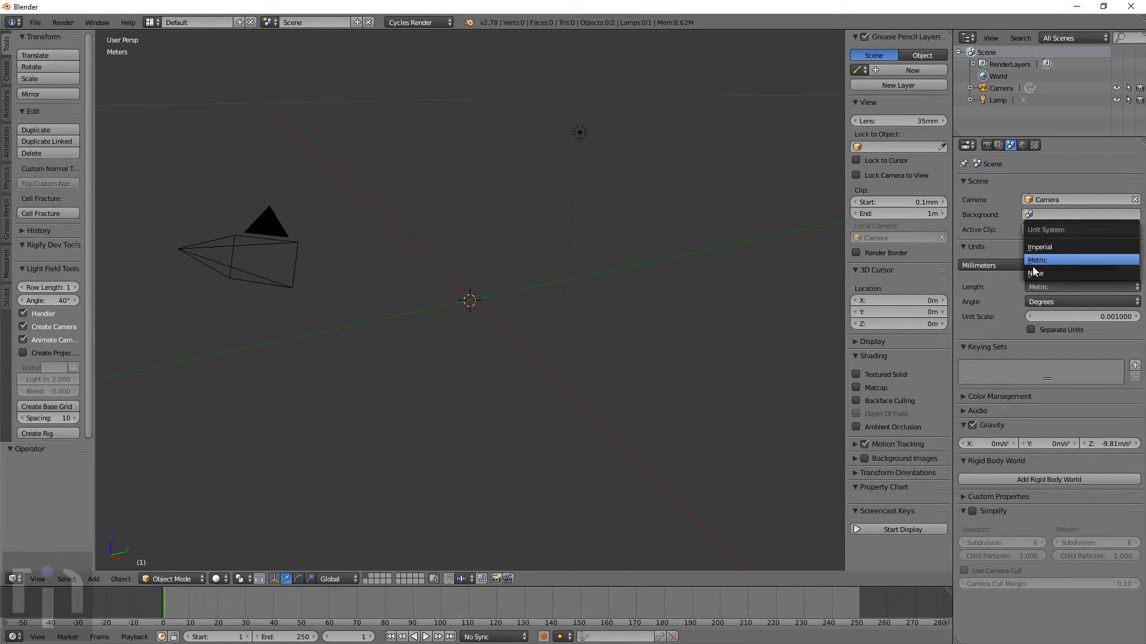
{"action": "left_click", "coordinate": [1037, 259]}
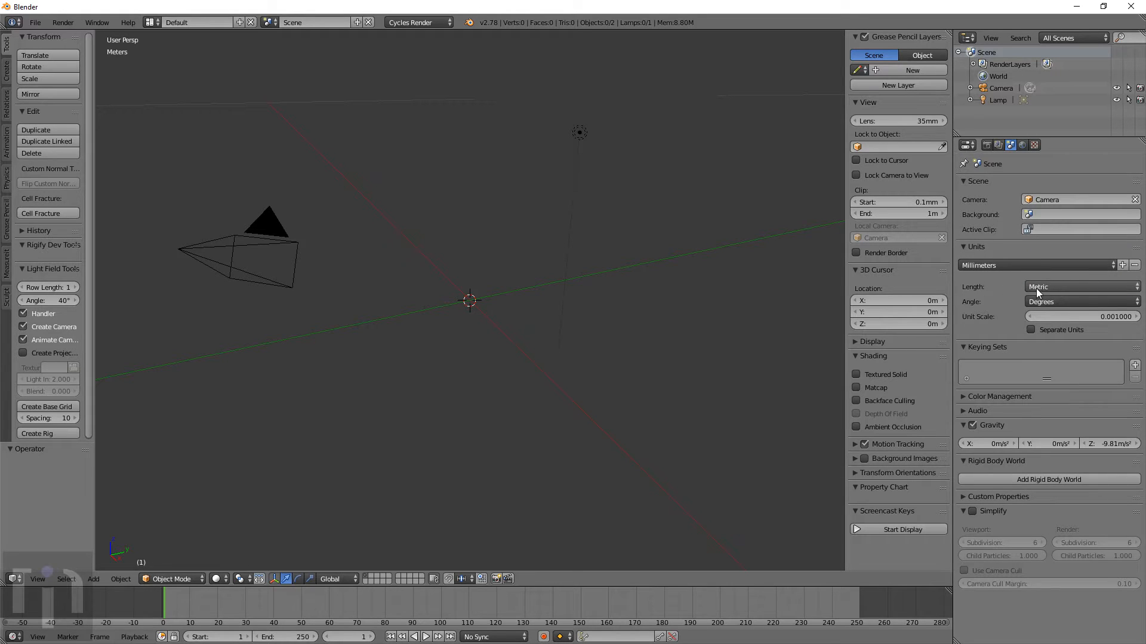
{"action": "mouse_move", "coordinate": [624, 366]}
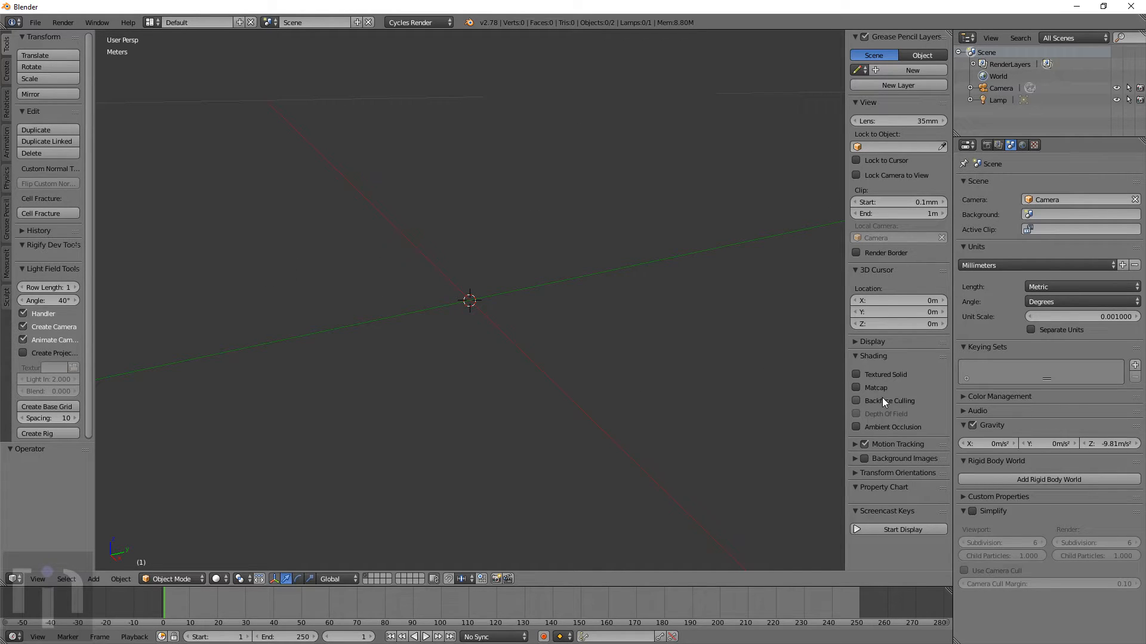
{"action": "mouse_move", "coordinate": [875, 341]}
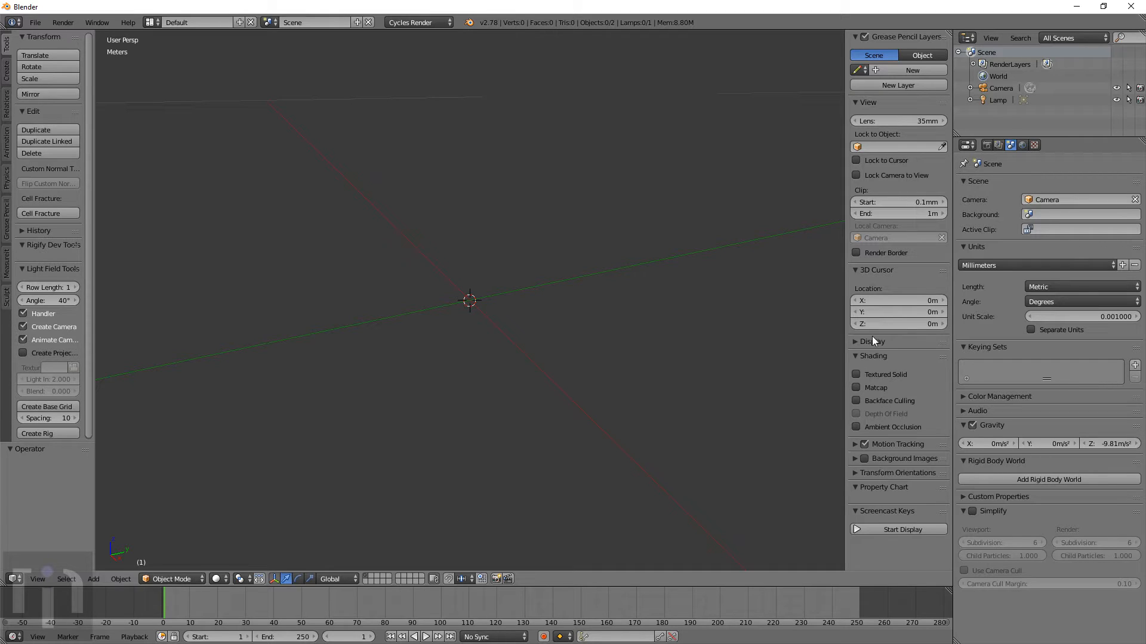
{"action": "mouse_move", "coordinate": [568, 193]}
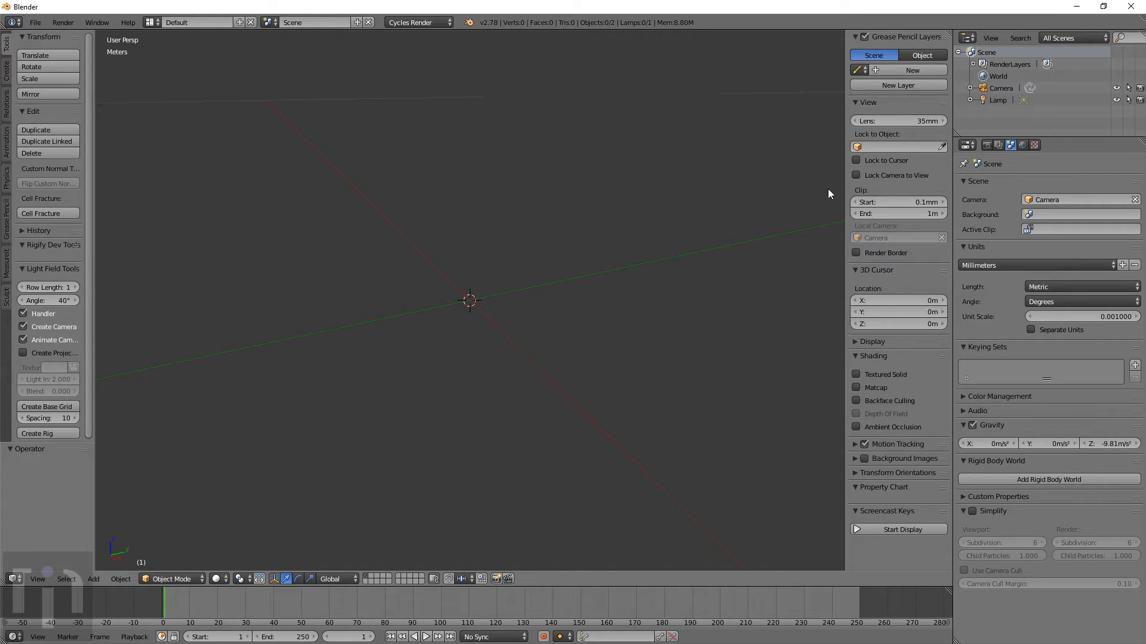
{"action": "mouse_move", "coordinate": [621, 364]}
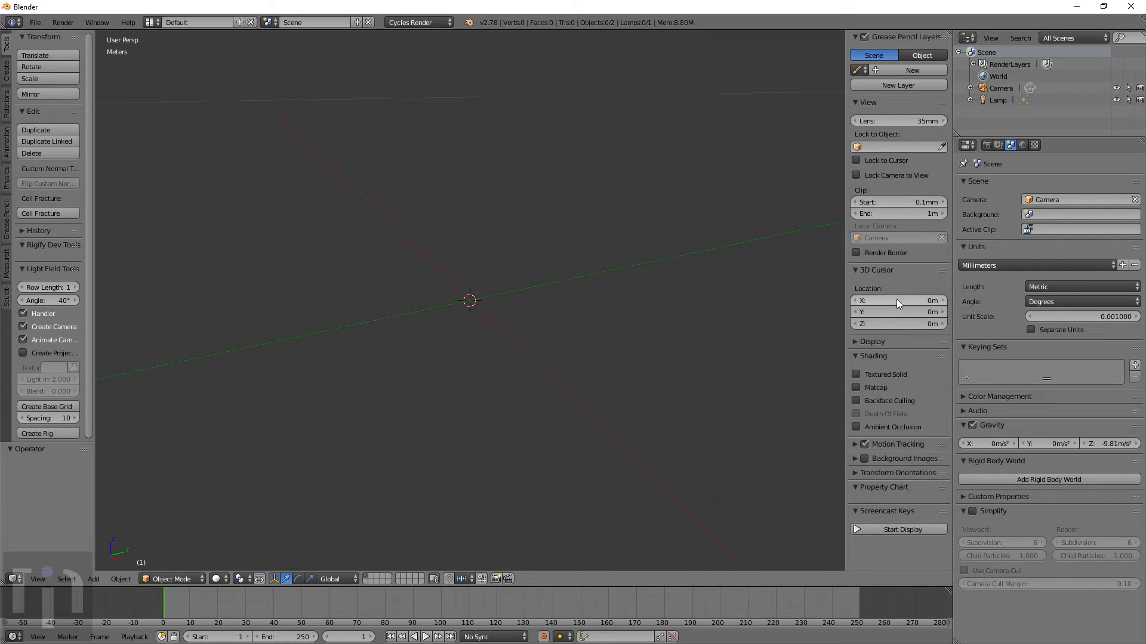
{"action": "mouse_move", "coordinate": [995, 376]}
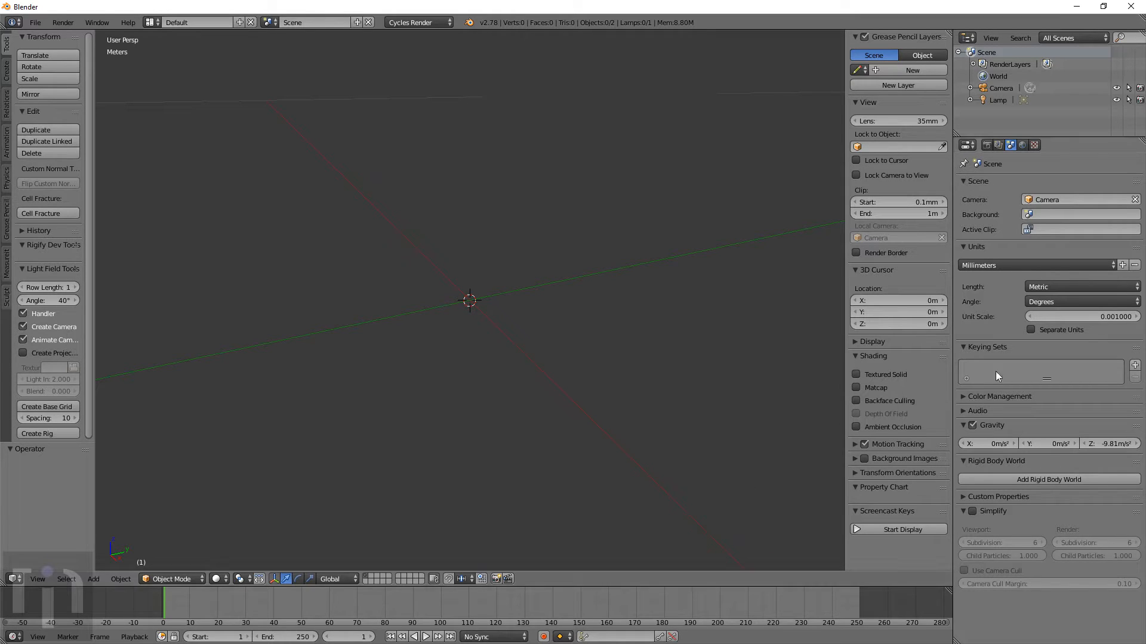
{"action": "mouse_move", "coordinate": [728, 611]}
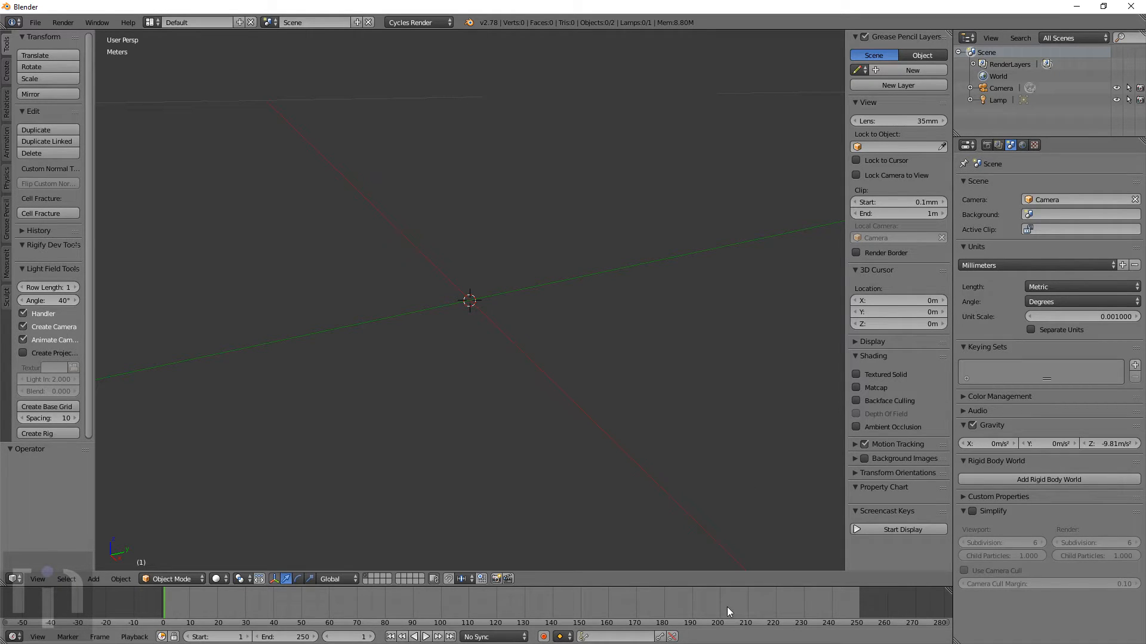
{"action": "mouse_move", "coordinate": [701, 218]}
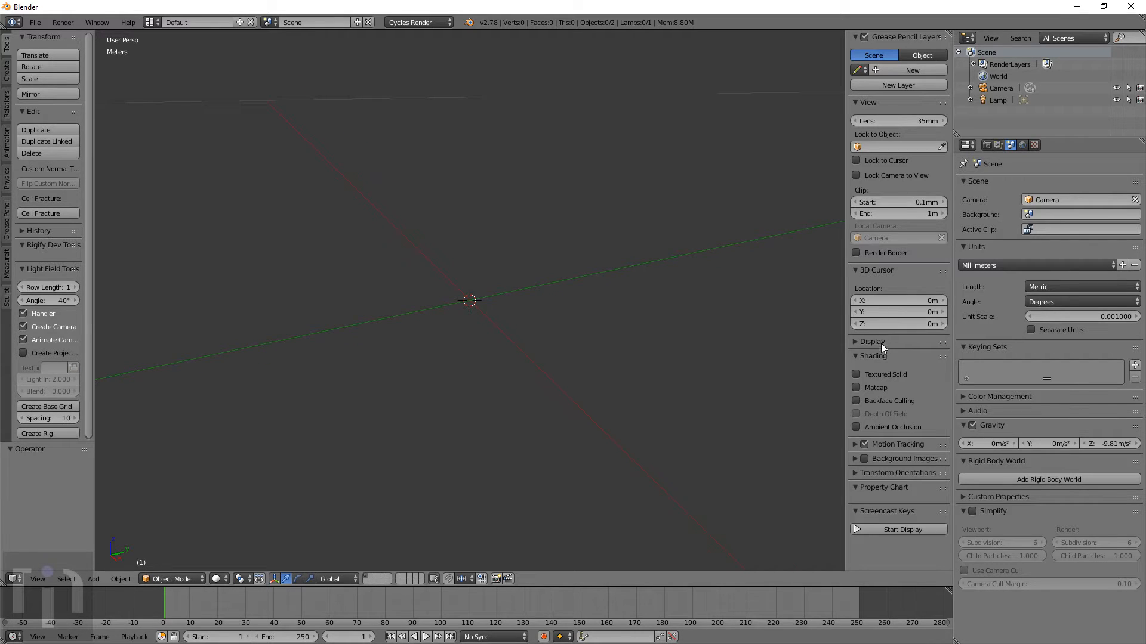
Set the viewport Grid Floor Scale to 0.001 and Lines to 200 in the Display panel
{"action": "left_click", "coordinate": [871, 342]}
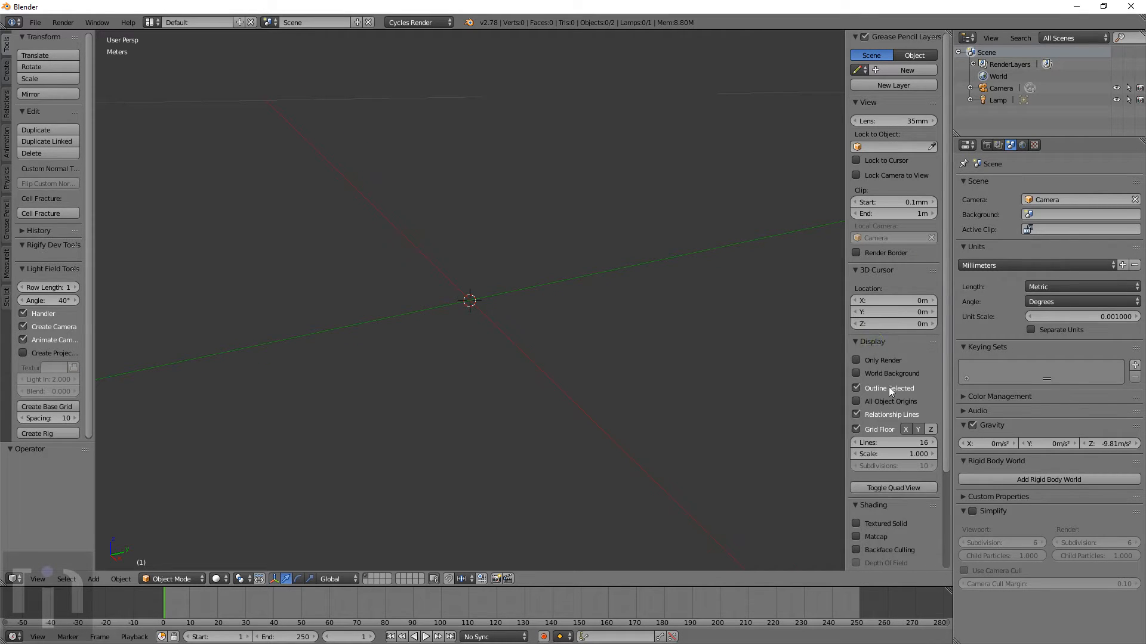
{"action": "mouse_move", "coordinate": [882, 453]}
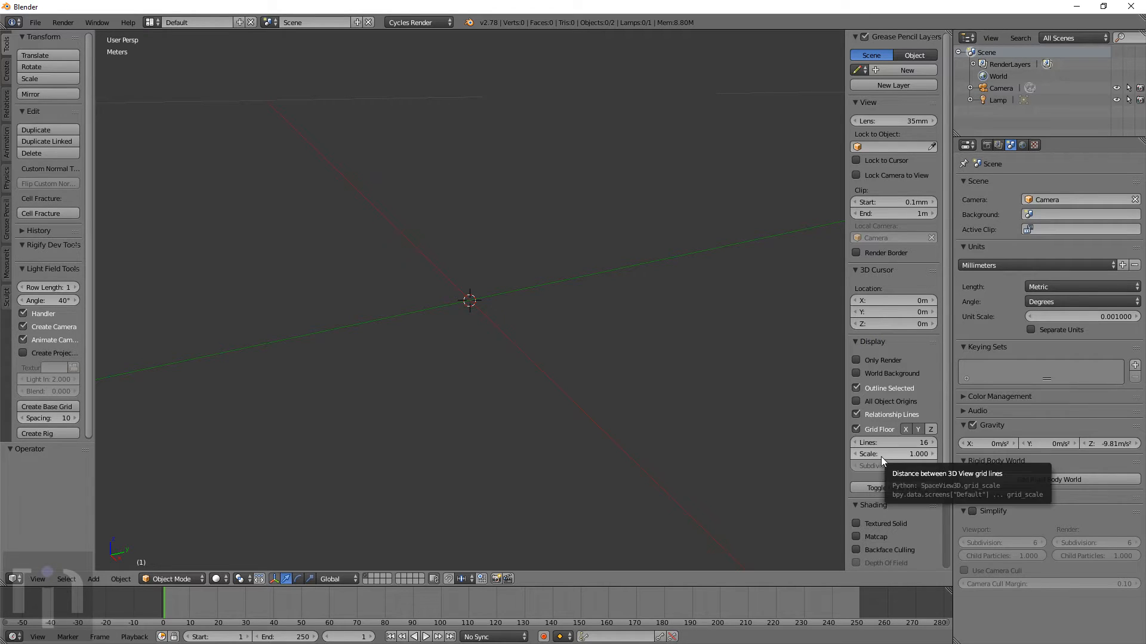
{"action": "left_click", "coordinate": [893, 454]}
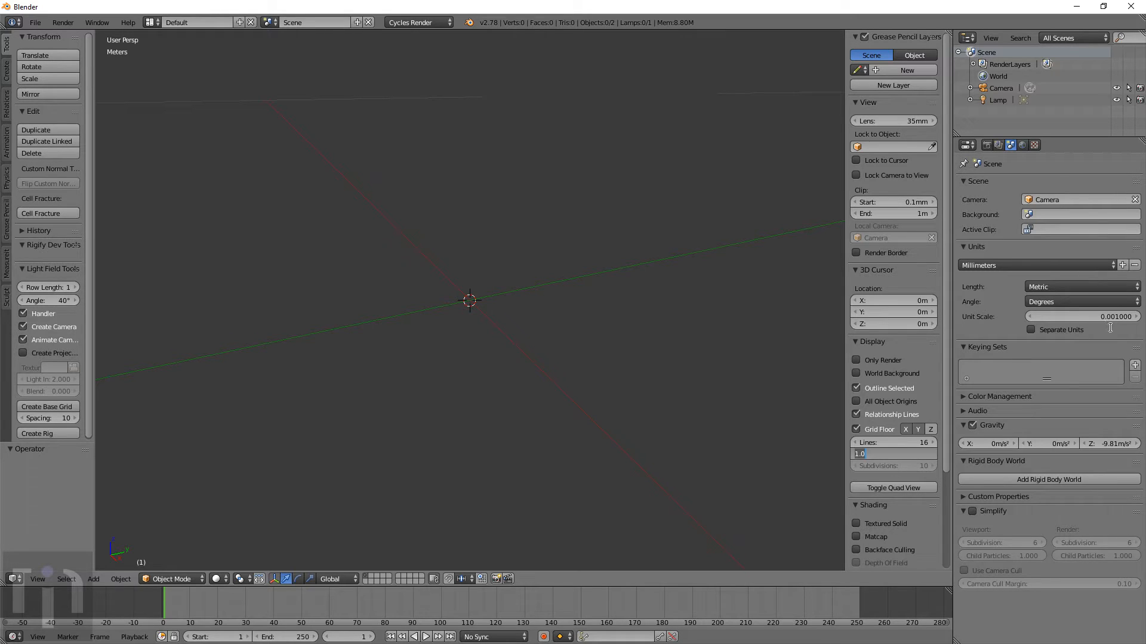
{"action": "mouse_move", "coordinate": [628, 322]}
{"action": "type", "text": "0.001"}
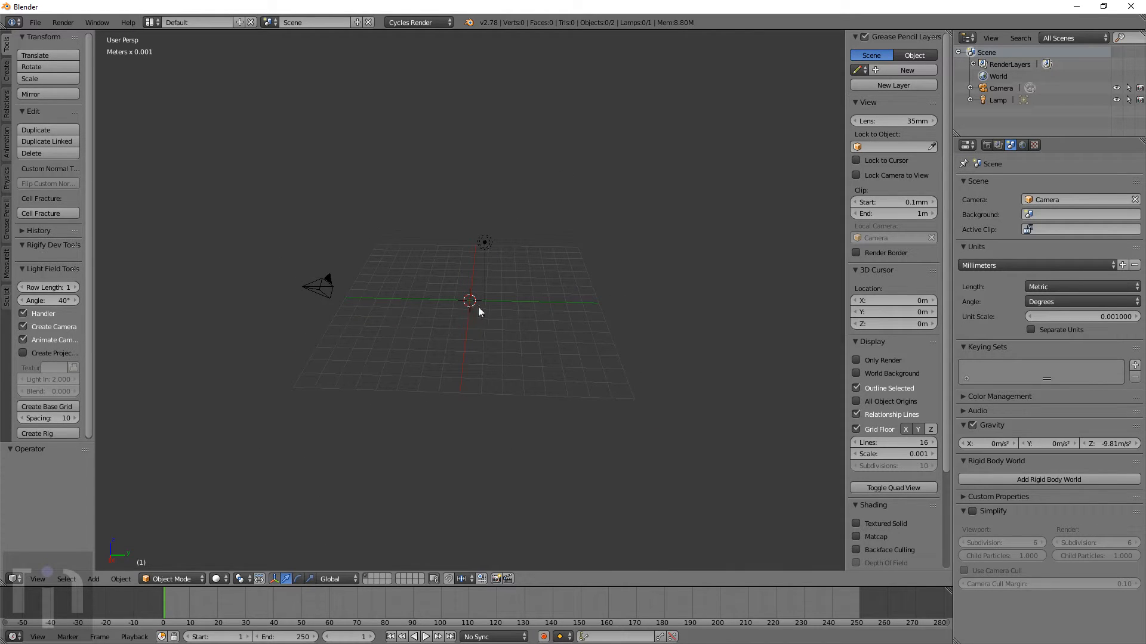
{"action": "mouse_move", "coordinate": [471, 314]}
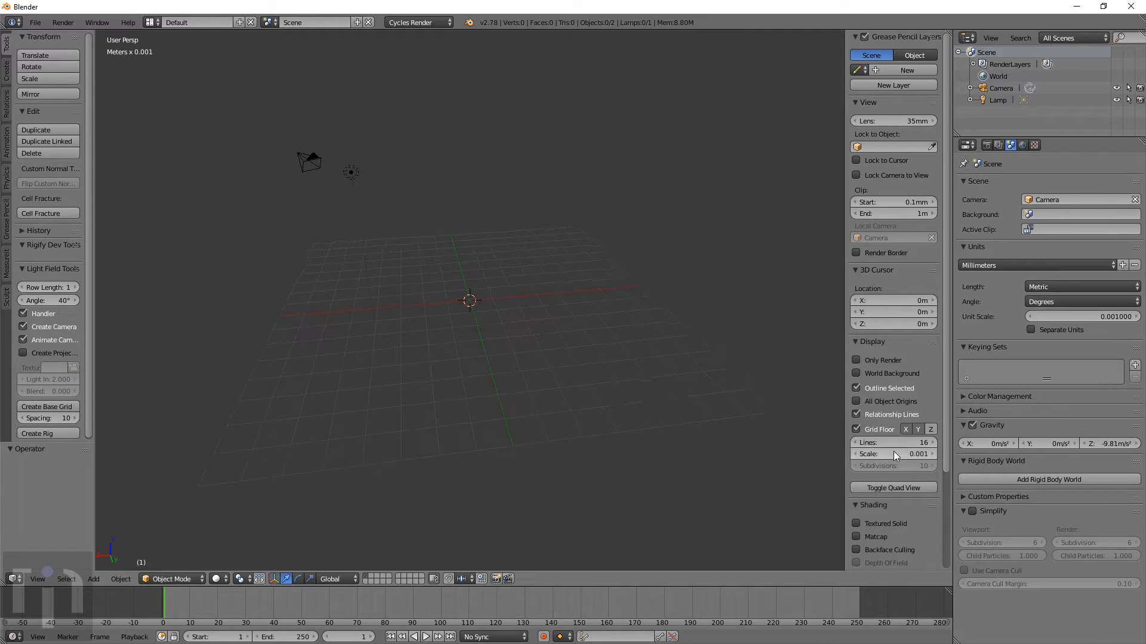
{"action": "left_click", "coordinate": [893, 443]}
{"action": "type", "text": "200"}
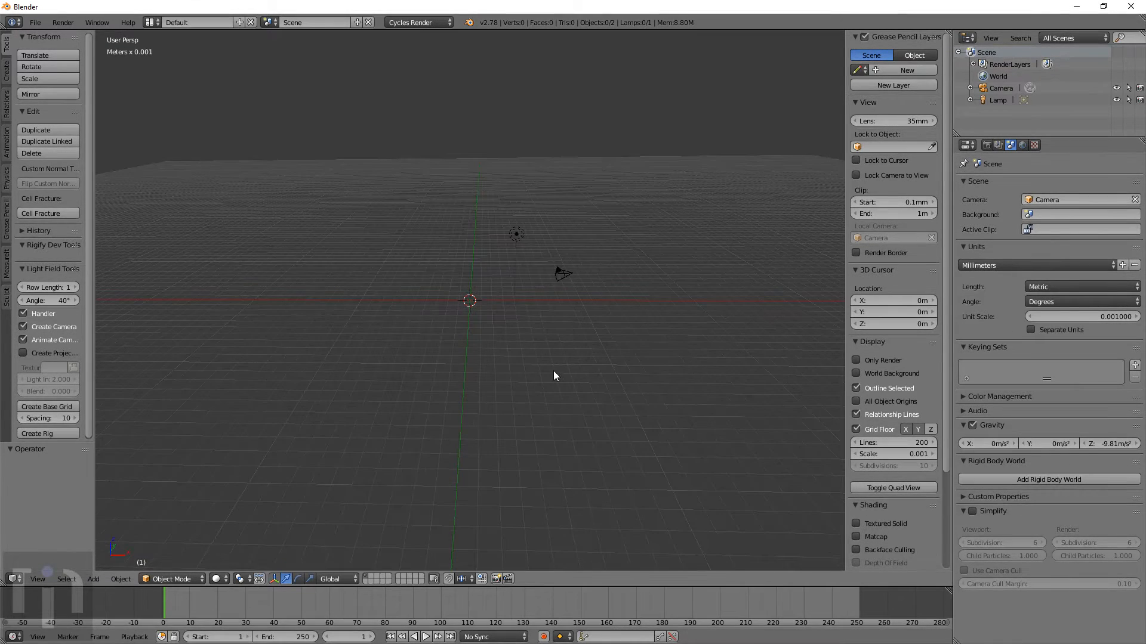
Add a mesh cube and resize it so its dimensions read 2 cm on X, Y and Z
{"action": "left_click", "coordinate": [93, 579]}
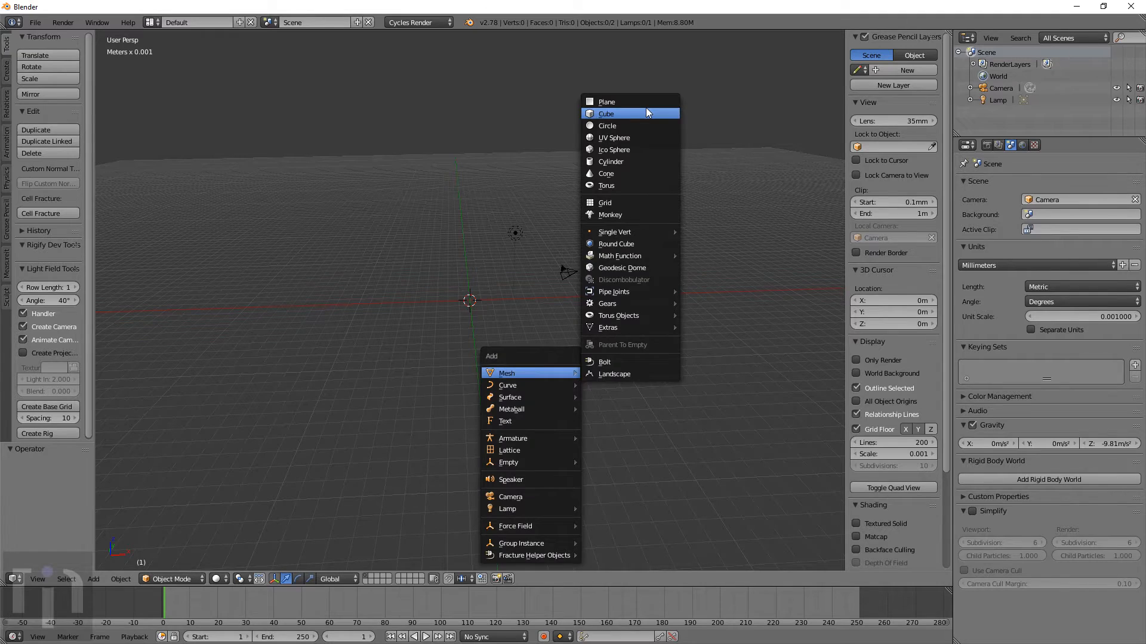
{"action": "left_click", "coordinate": [605, 114]}
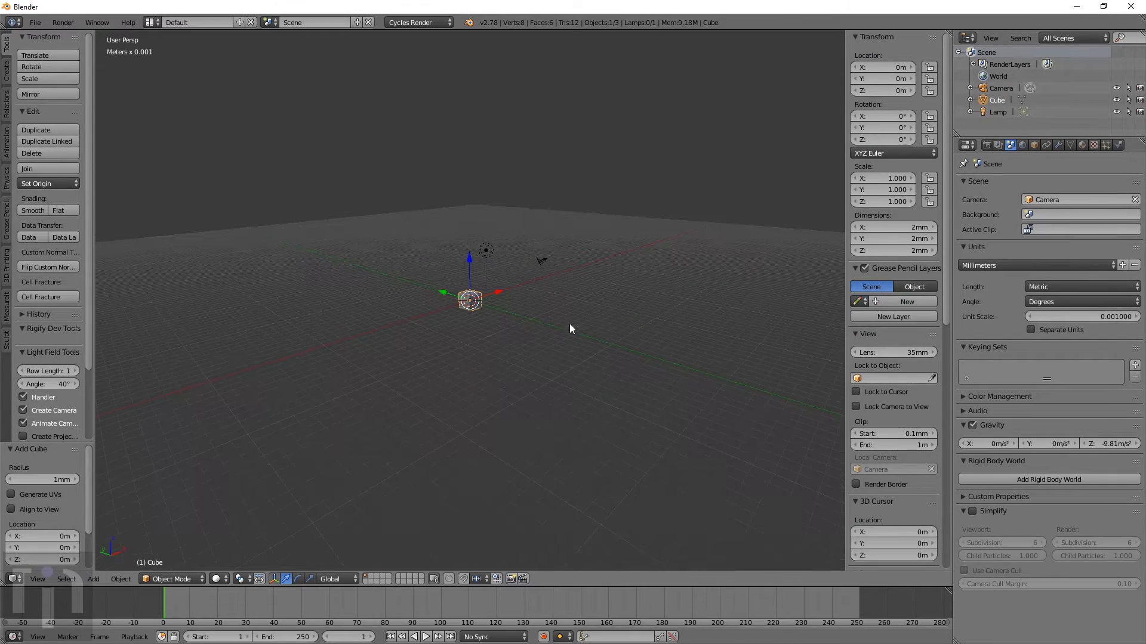
{"action": "mouse_move", "coordinate": [595, 323]}
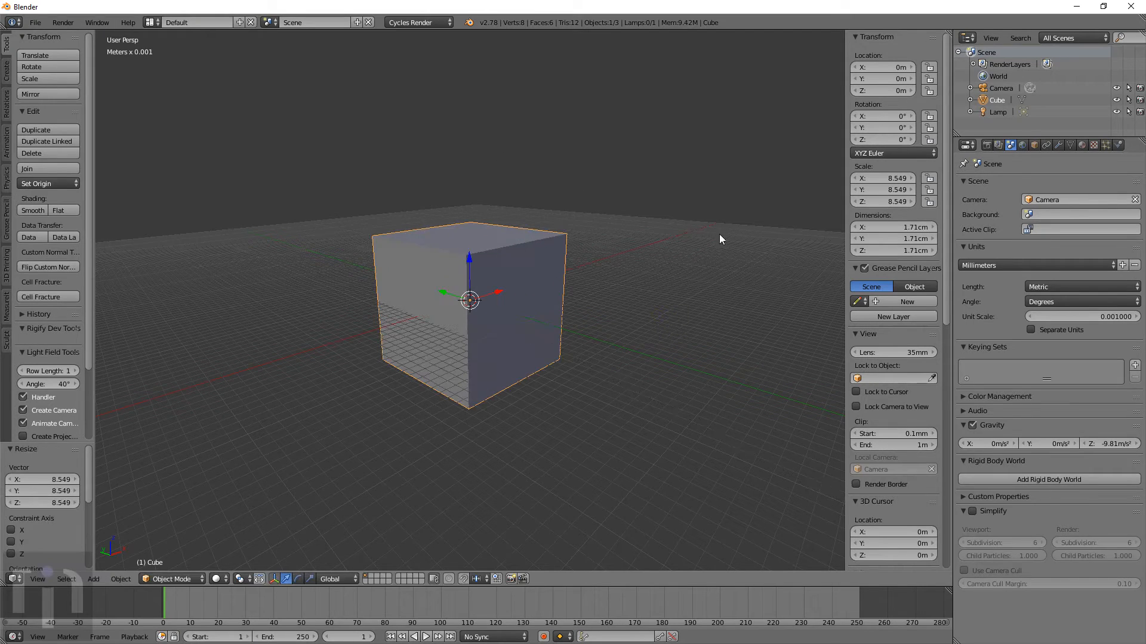
{"action": "mouse_move", "coordinate": [900, 239]}
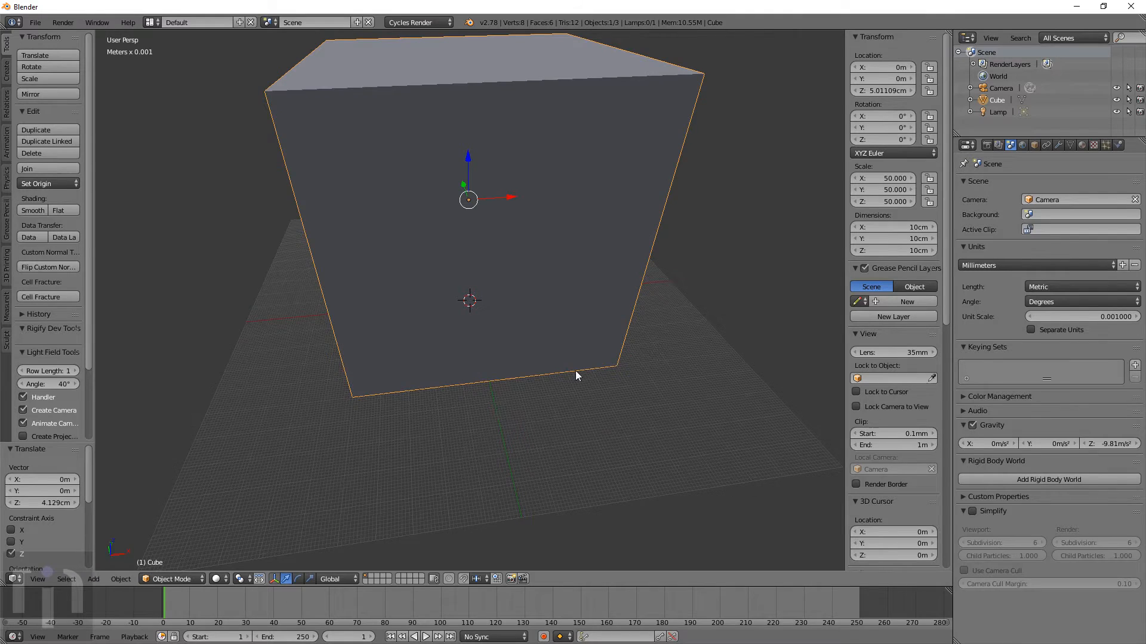
{"action": "scroll", "scroll_direction": "down", "scroll_amount": 3}
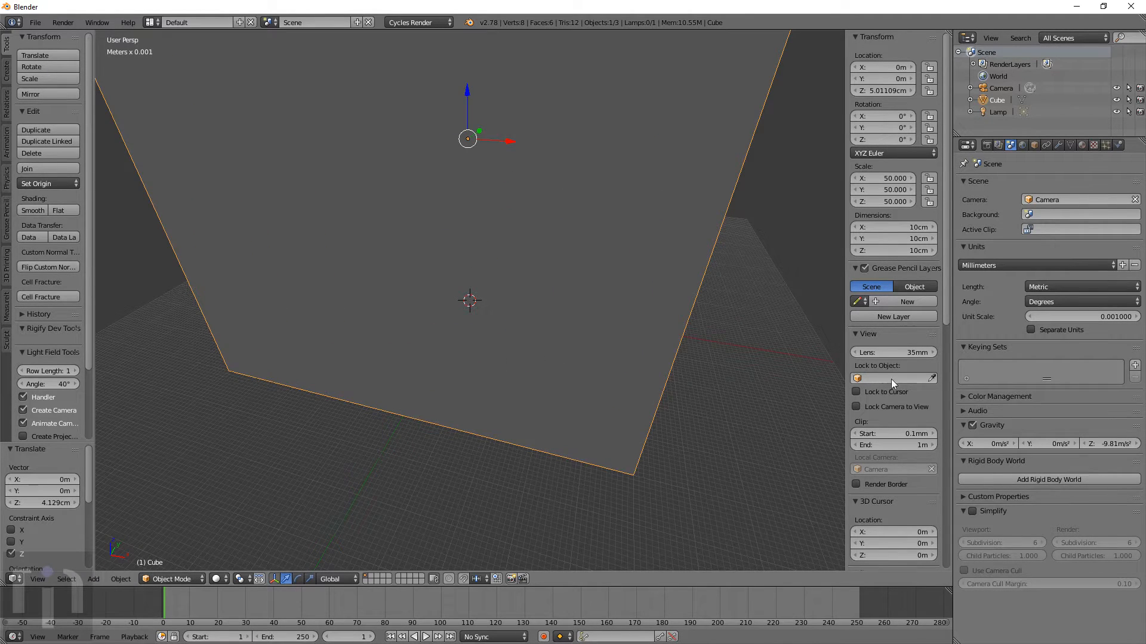
{"action": "left_click", "coordinate": [885, 239]}
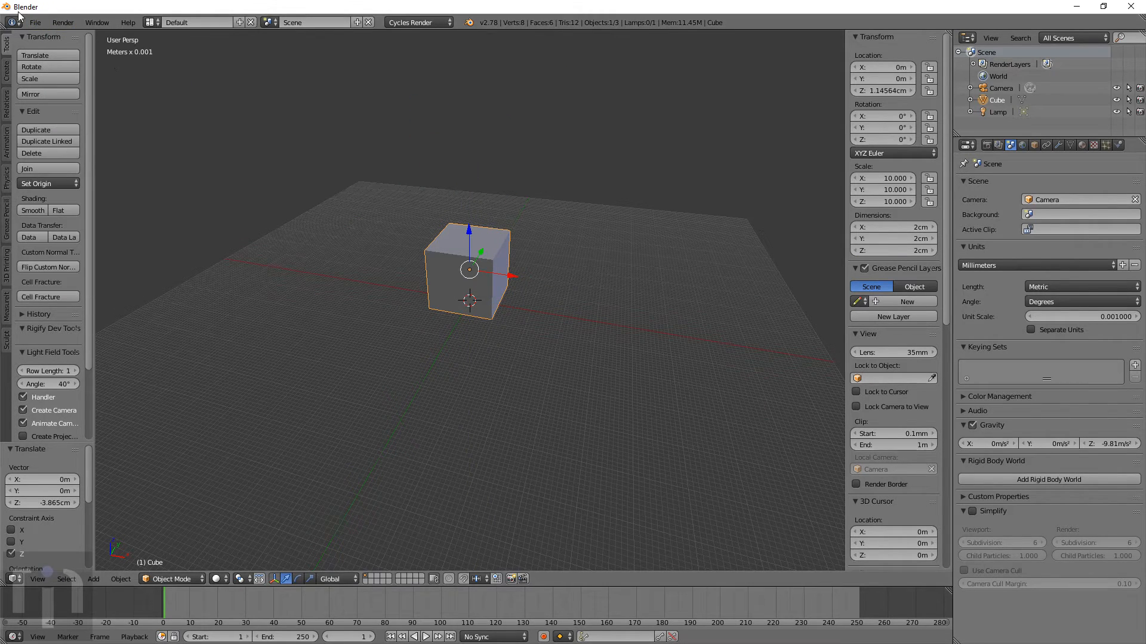
Export the selected cube as testcube.stl into the Tutorials folder
{"action": "left_click", "coordinate": [35, 21]}
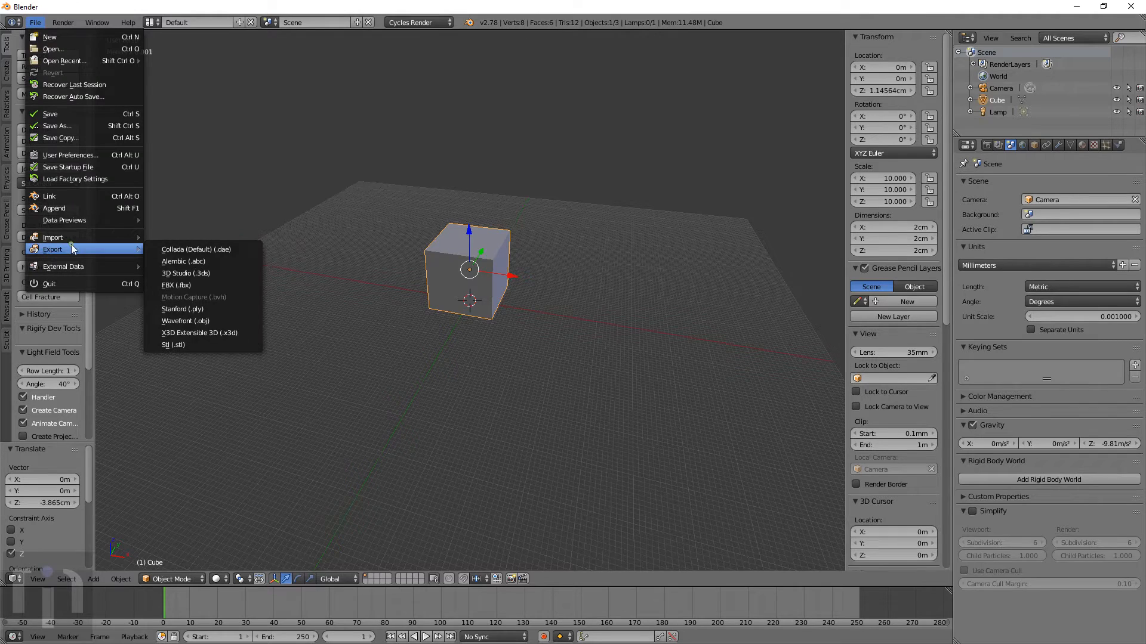
{"action": "left_click", "coordinate": [173, 343]}
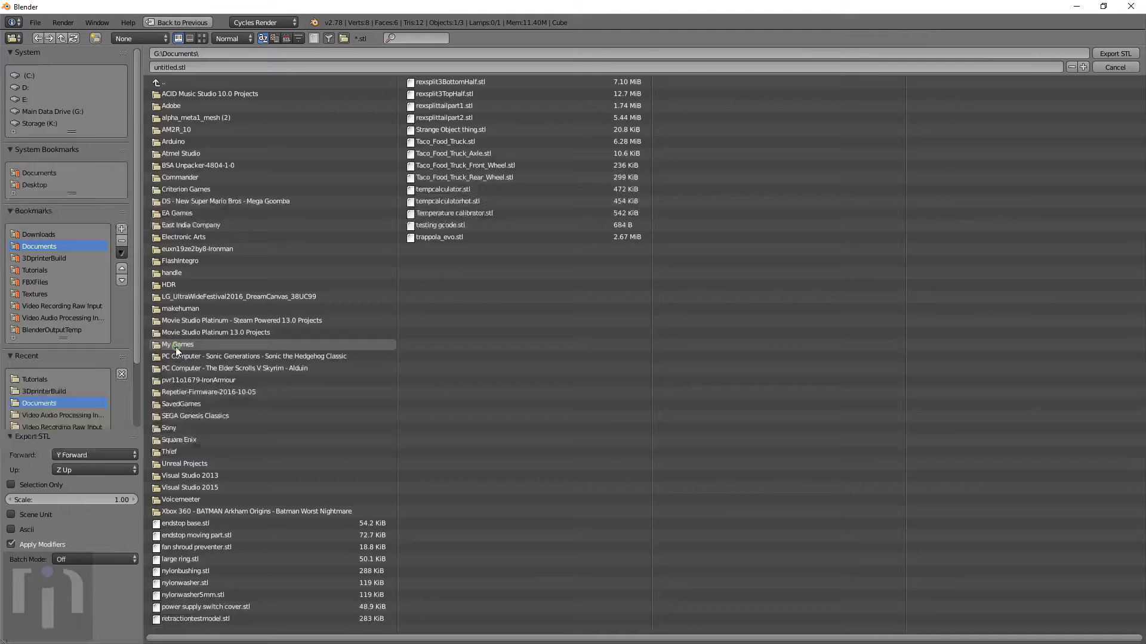
{"action": "mouse_move", "coordinate": [244, 181]}
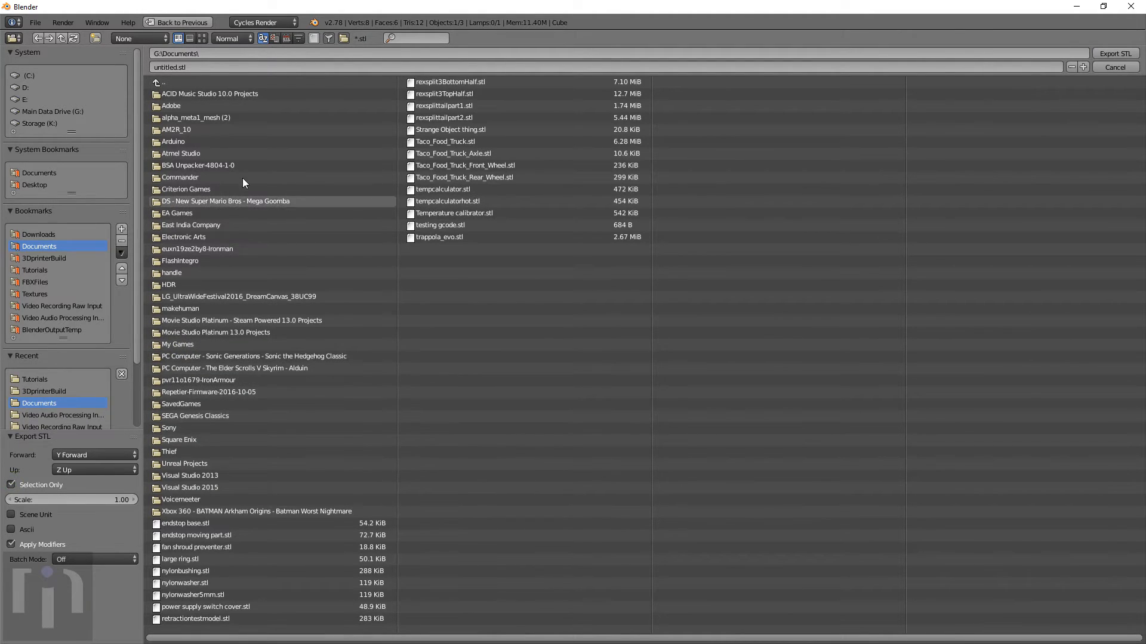
{"action": "left_click", "coordinate": [212, 67]}
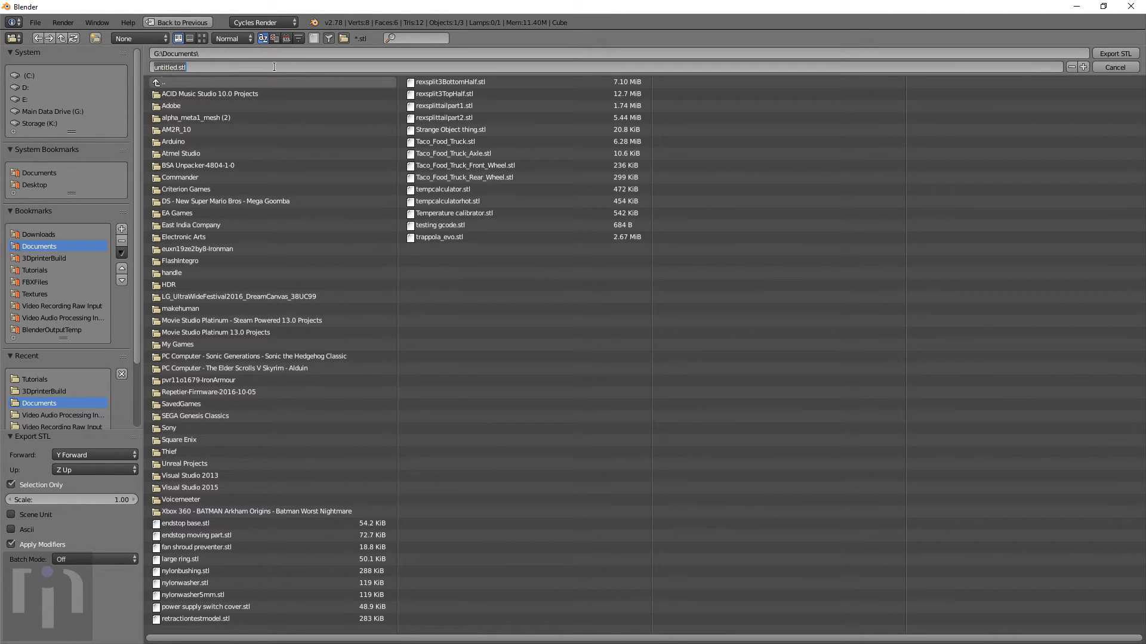
{"action": "type", "text": "testcub"}
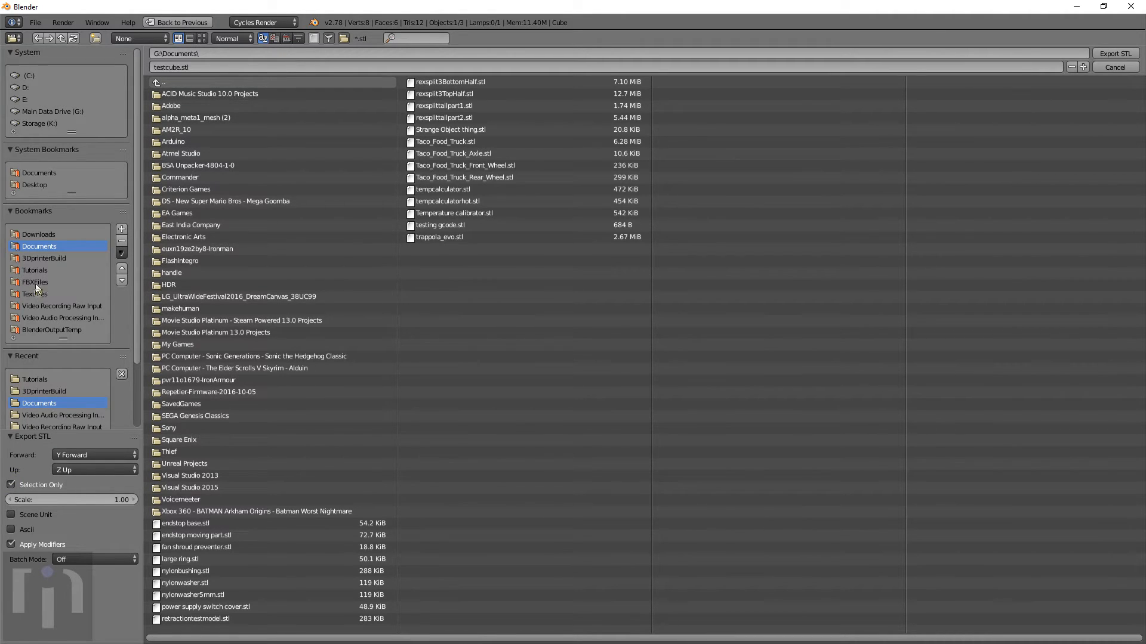
{"action": "left_click", "coordinate": [1115, 67]}
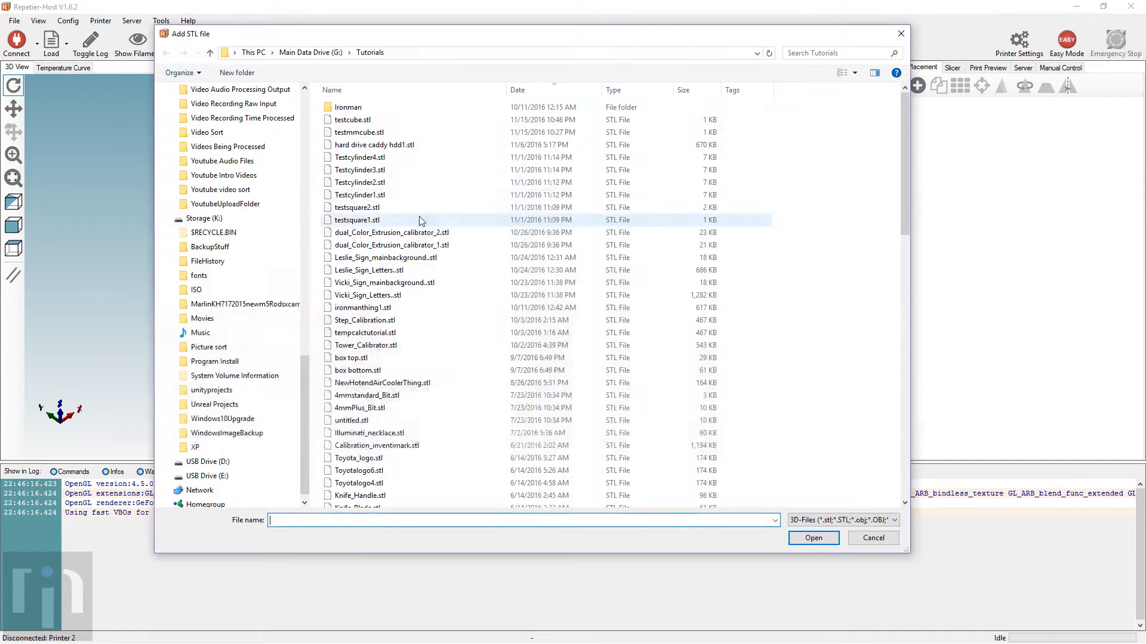
Load testcube.stl from the Tutorials folder onto the Repetier-Host print bed
{"action": "left_click", "coordinate": [353, 119]}
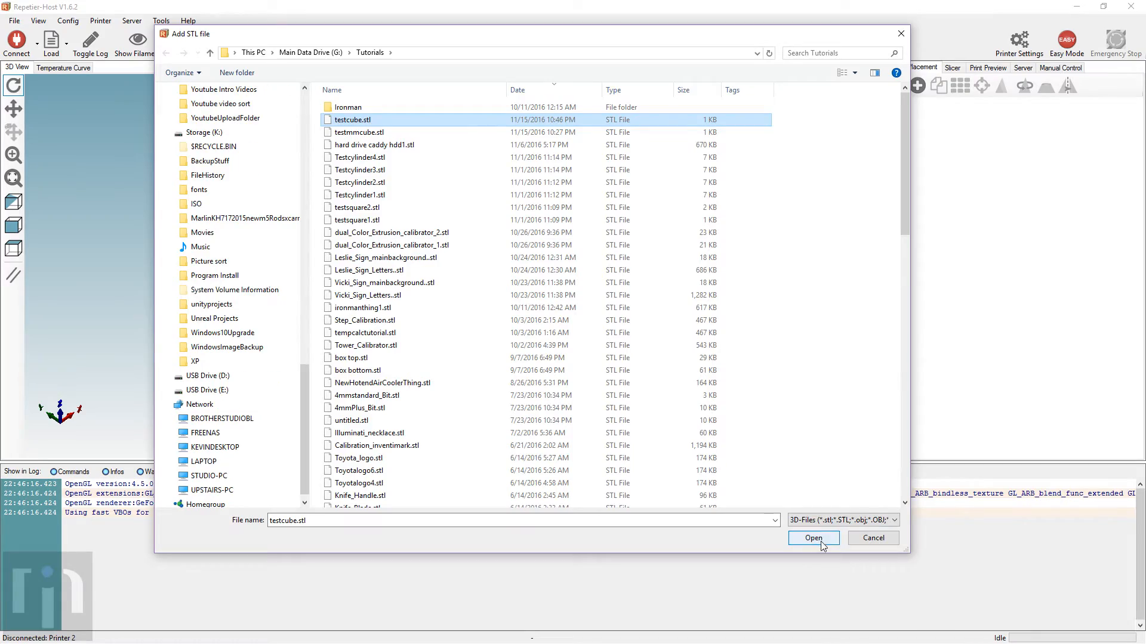
{"action": "left_click", "coordinate": [813, 538]}
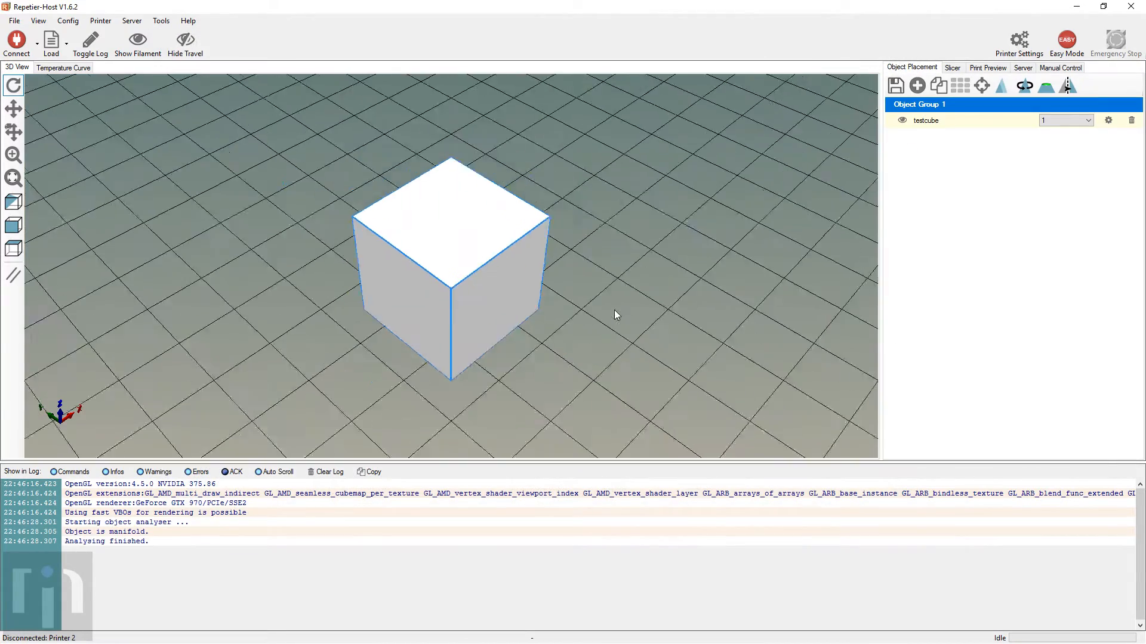
Check the testcube object's Analysis details showing a 20 mm size on X, Y and Z
{"action": "left_click", "coordinate": [1108, 119]}
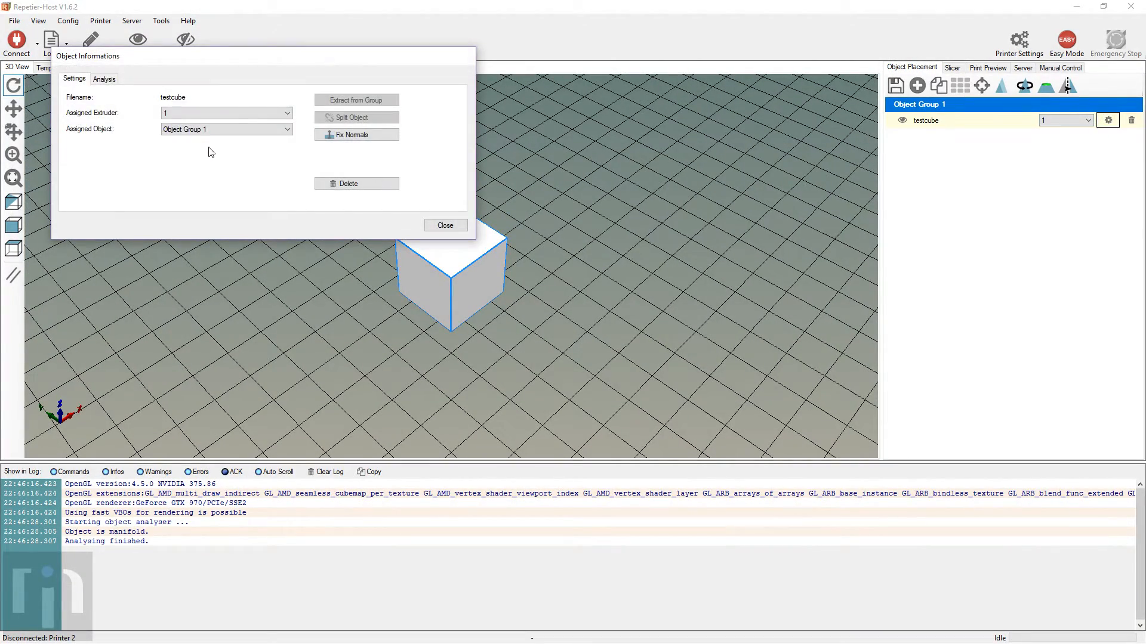
{"action": "left_click", "coordinate": [104, 79]}
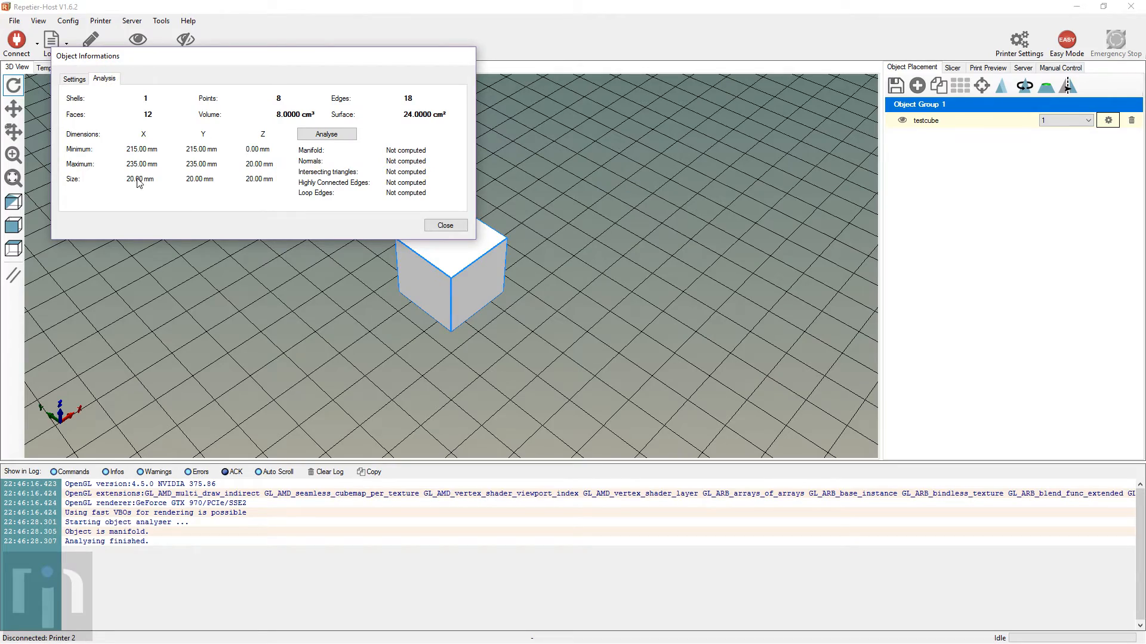
{"action": "left_click", "coordinate": [445, 226]}
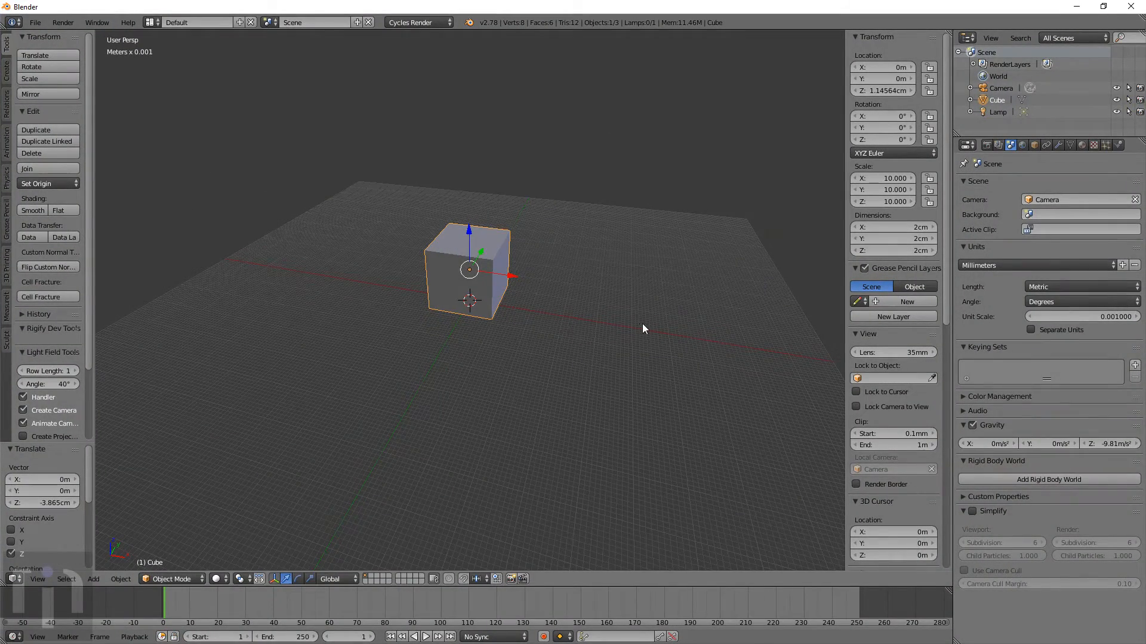
{"action": "mouse_move", "coordinate": [890, 373]}
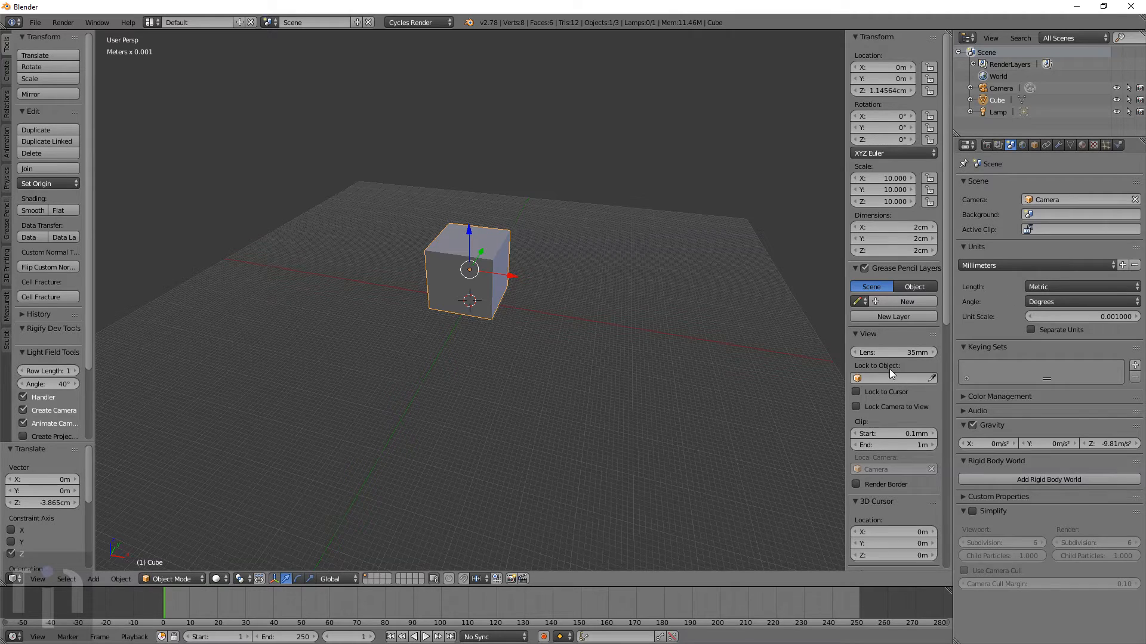
{"action": "mouse_move", "coordinate": [43, 40]}
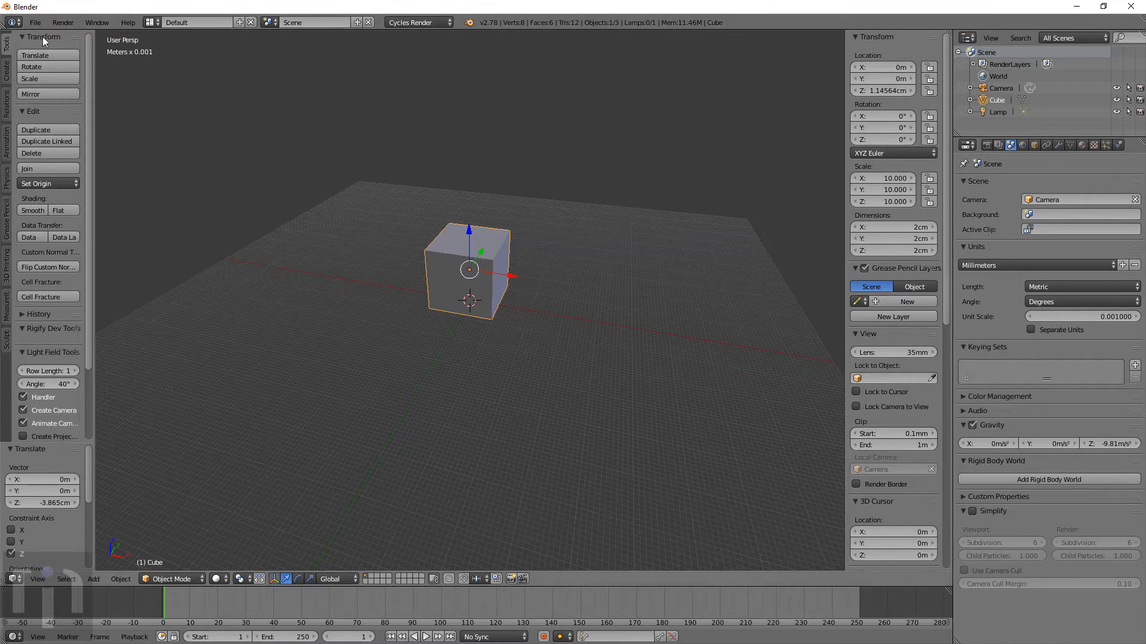
Delete the default cube, leaving only the camera and lamp in the scene
{"action": "left_click", "coordinate": [34, 21]}
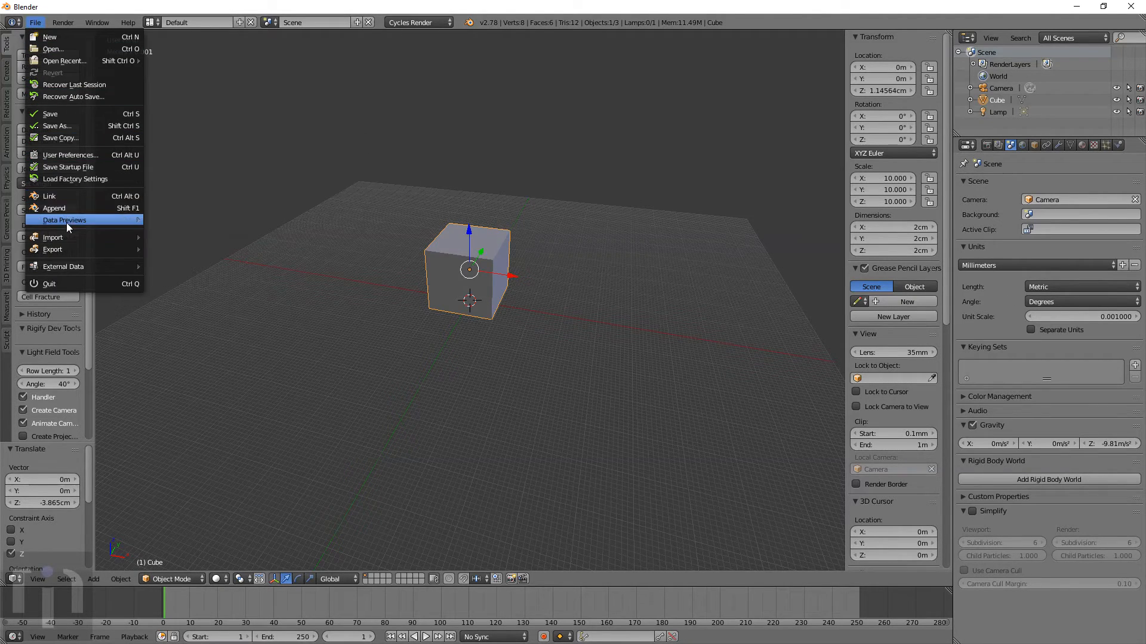
{"action": "mouse_move", "coordinate": [67, 167]}
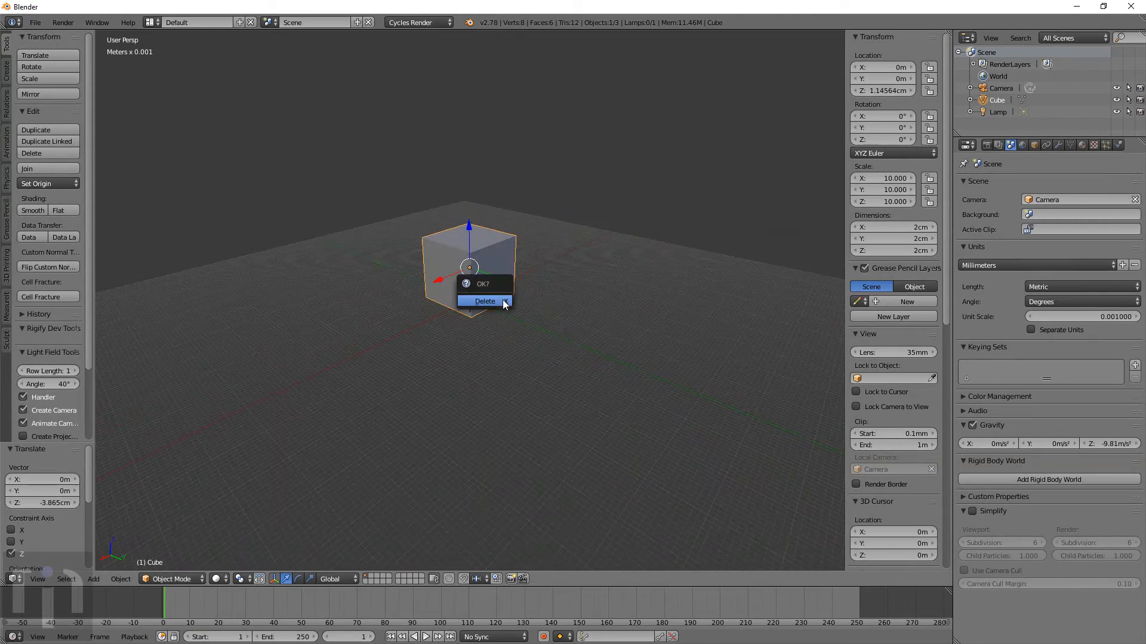
{"action": "left_click", "coordinate": [484, 301]}
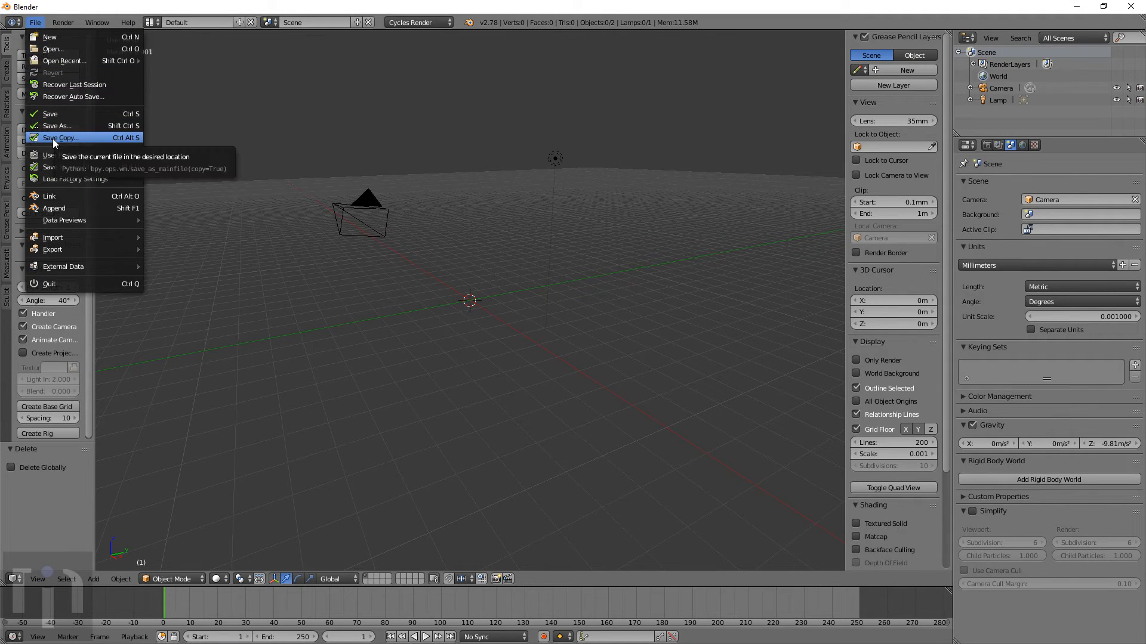
{"action": "mouse_move", "coordinate": [67, 167]}
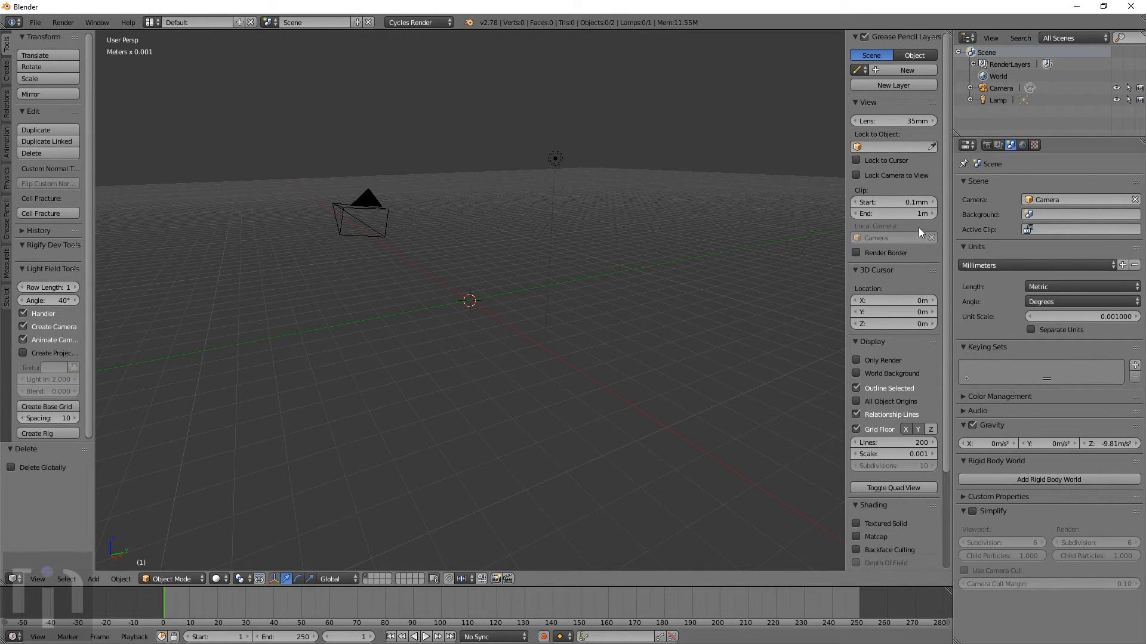
Add a 2 mm cylinder mesh to the empty scene
{"action": "left_click", "coordinate": [93, 578]}
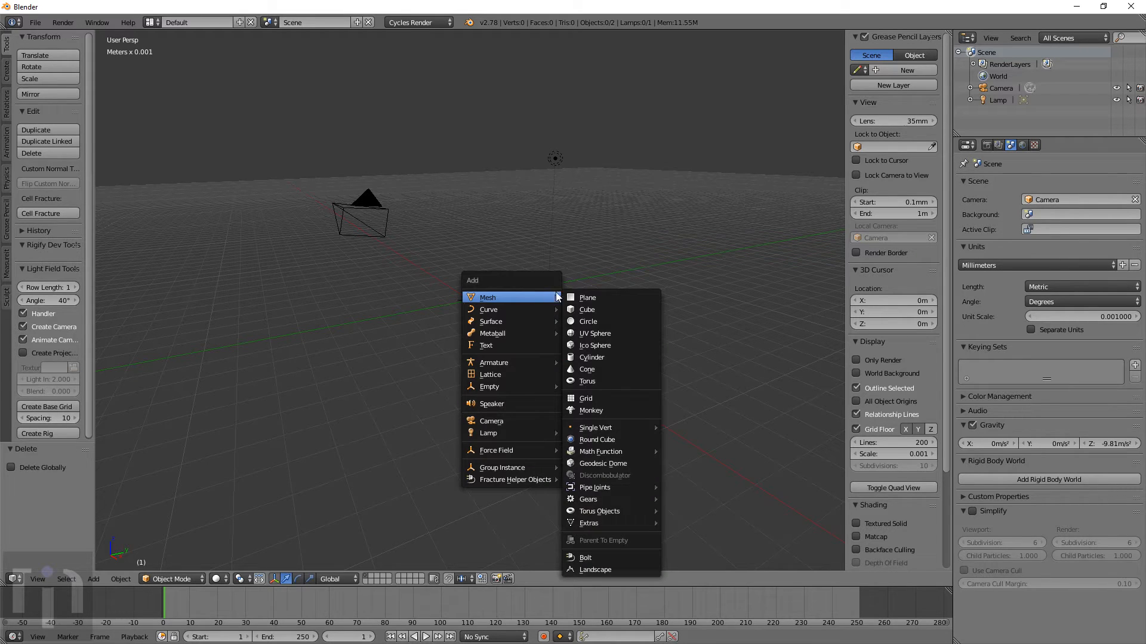
{"action": "left_click", "coordinate": [591, 357]}
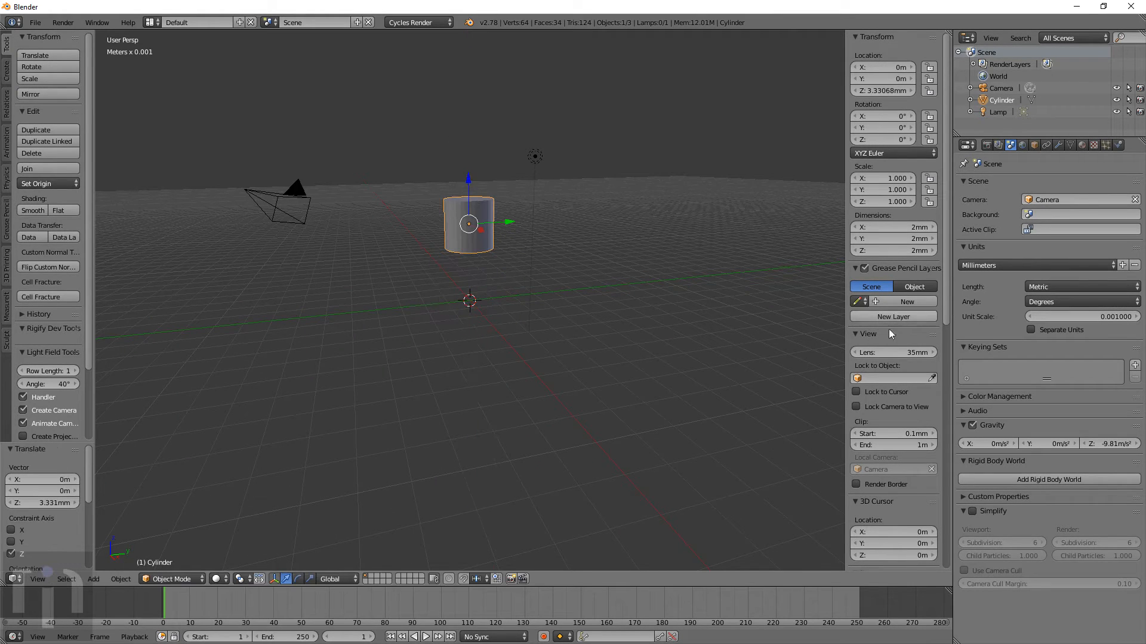
{"action": "scroll", "scroll_direction": "down", "scroll_amount": 3}
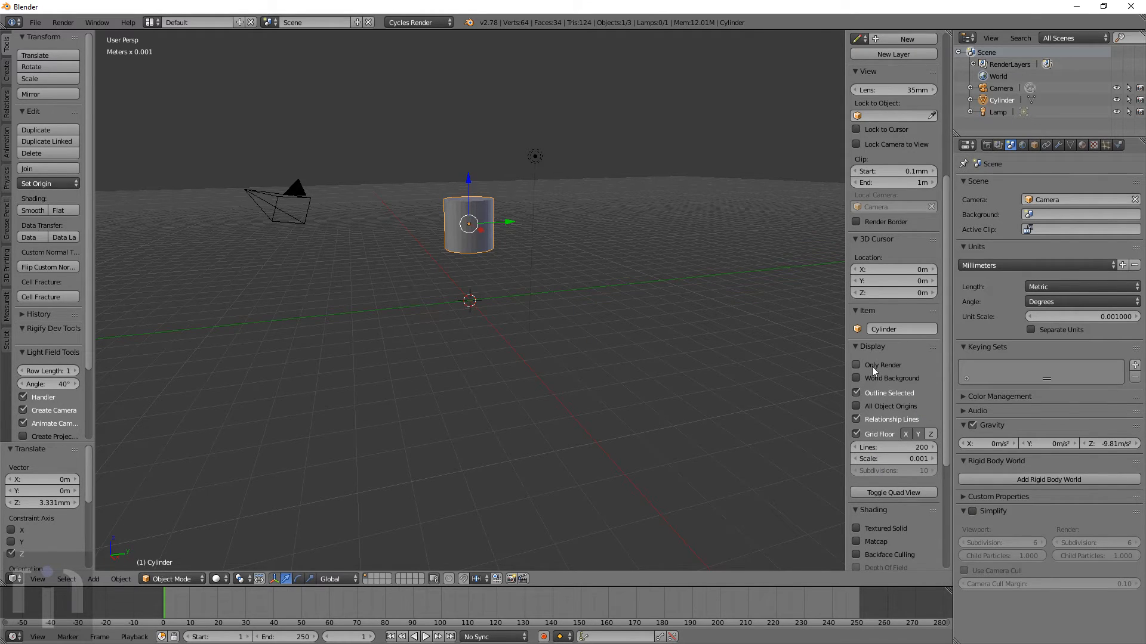
Keep the fine grid floor with the Z axis line shown and the world background image turned off
{"action": "left_click", "coordinate": [857, 433]}
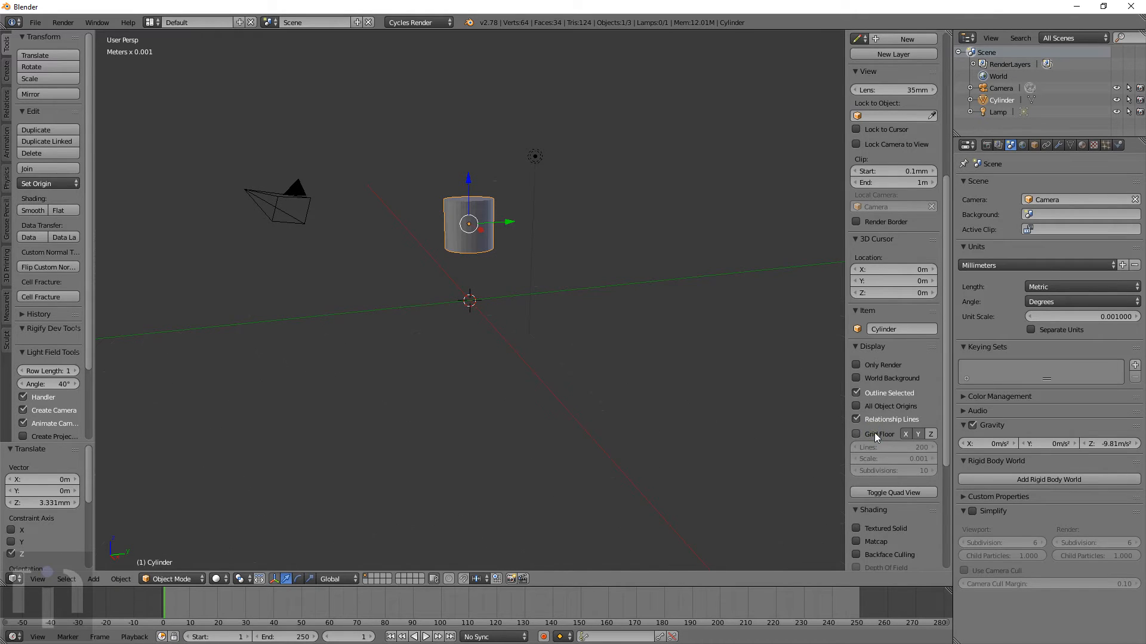
{"action": "left_click", "coordinate": [857, 435]}
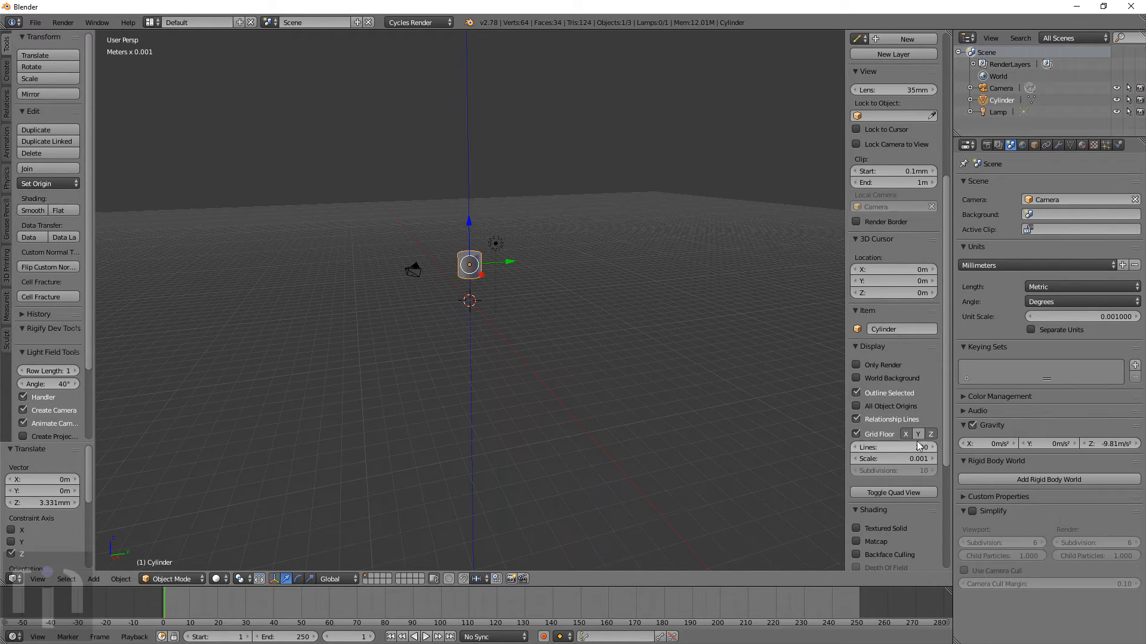
{"action": "triple_click", "coordinate": [917, 446]}
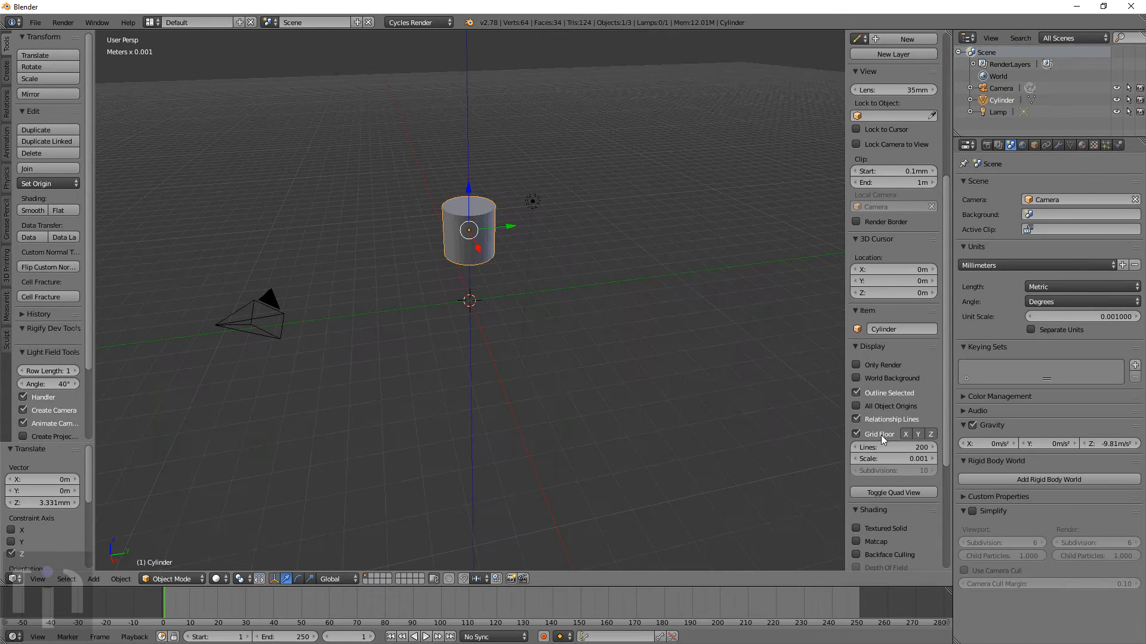
{"action": "mouse_move", "coordinate": [882, 424]}
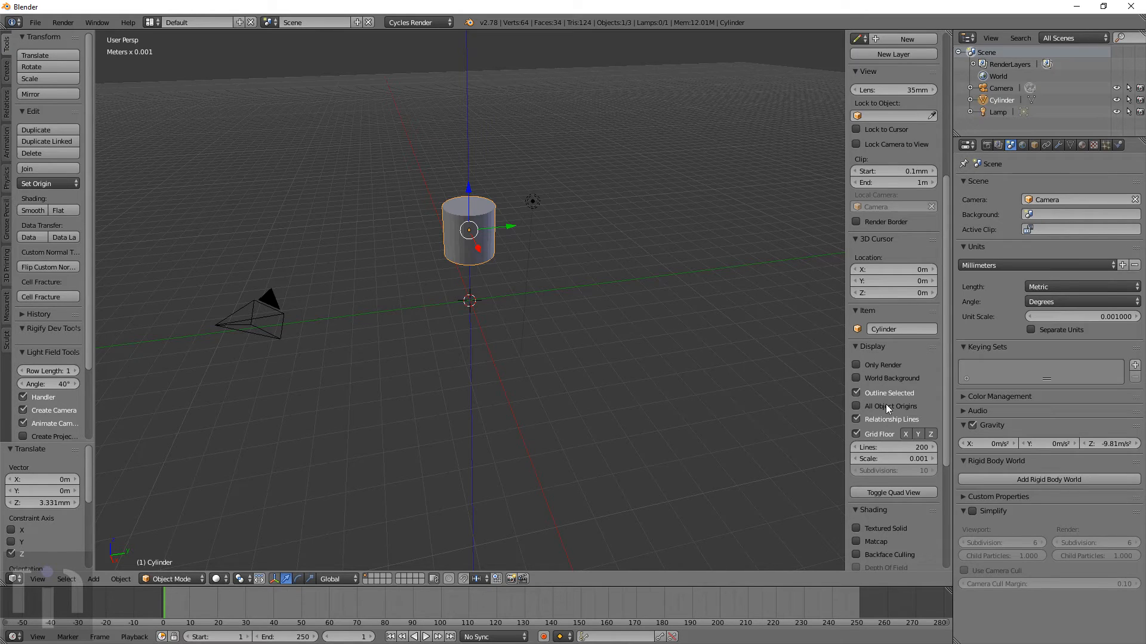
{"action": "mouse_move", "coordinate": [773, 429]}
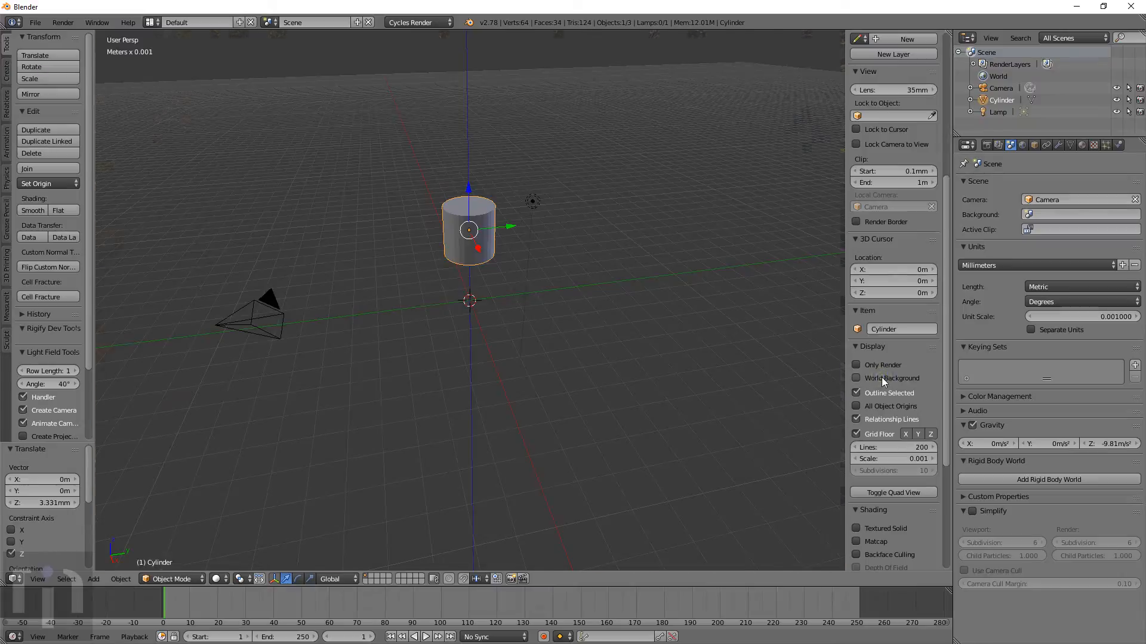
{"action": "left_click", "coordinate": [857, 379]}
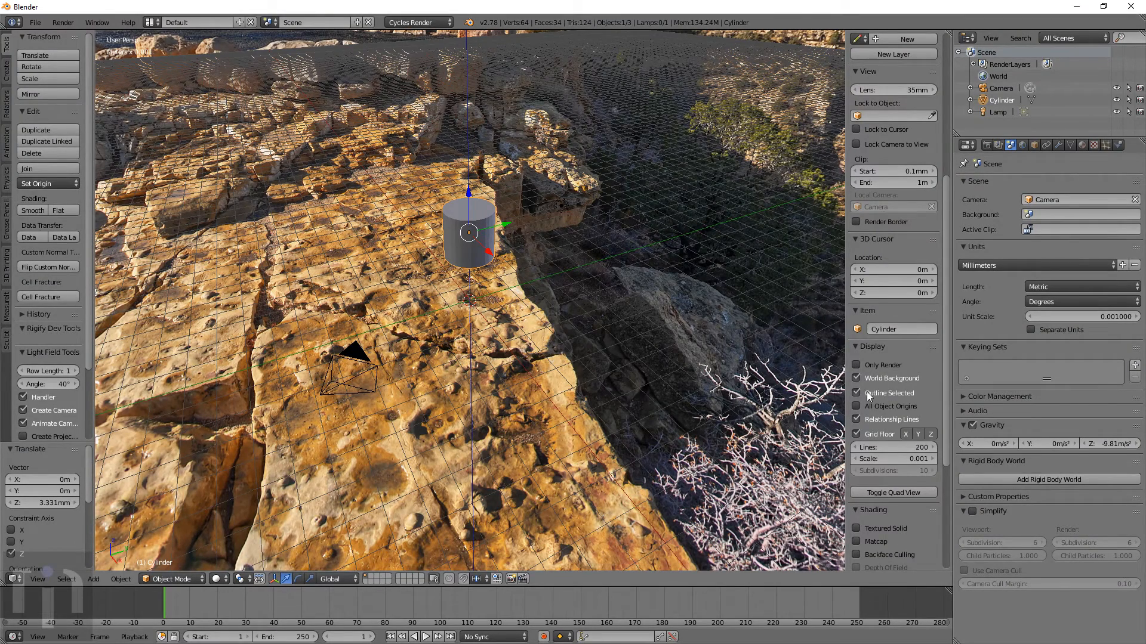
{"action": "left_click", "coordinate": [856, 365]}
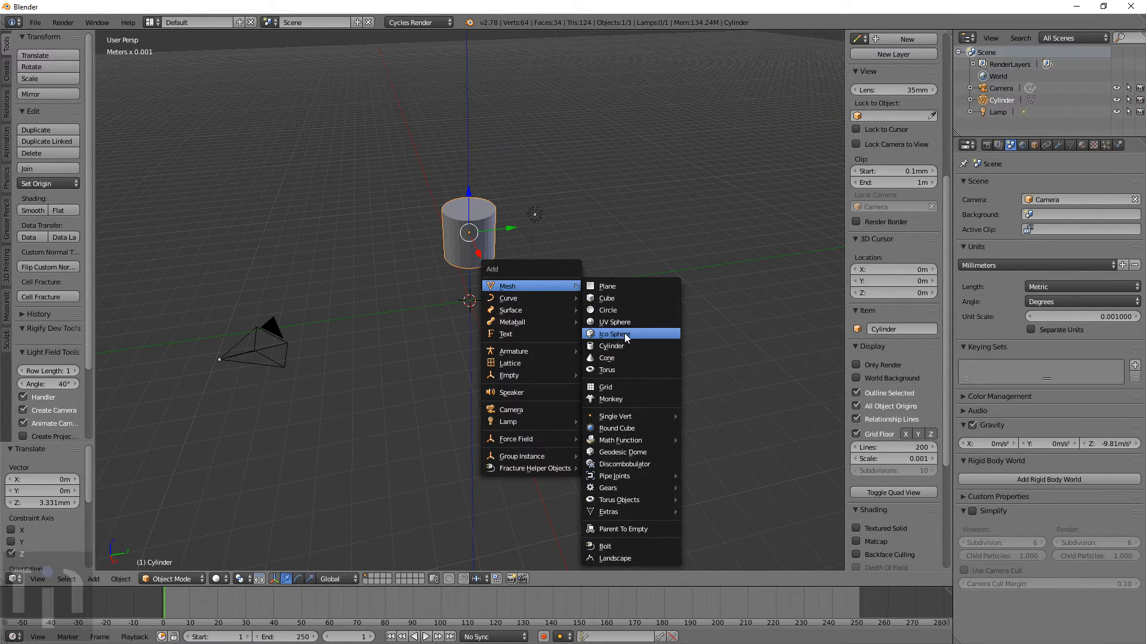
Add a cube beside the 2 mm cylinder and enable All Object Origins so every object shows its origin dot
{"action": "left_click", "coordinate": [606, 298]}
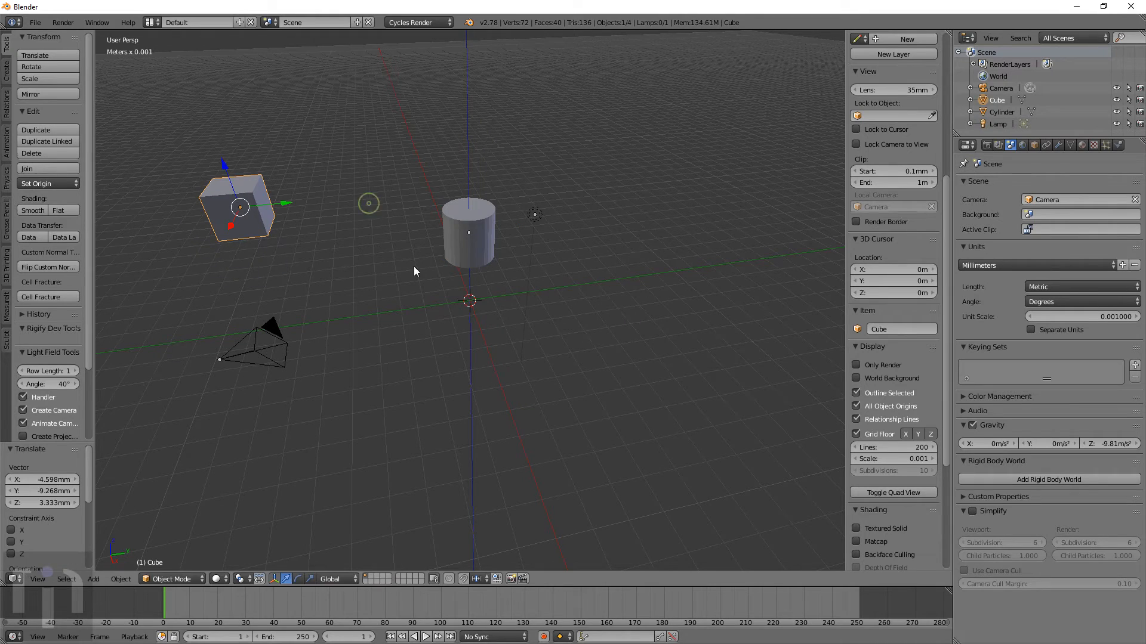
{"action": "left_click", "coordinate": [468, 233]}
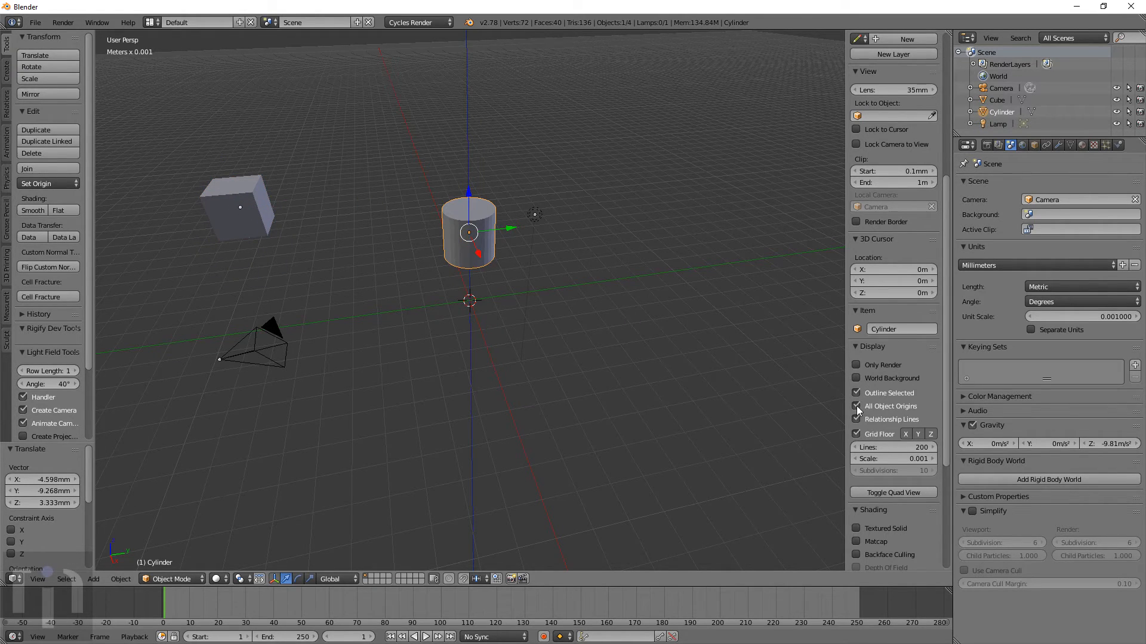
{"action": "left_click", "coordinate": [857, 393]}
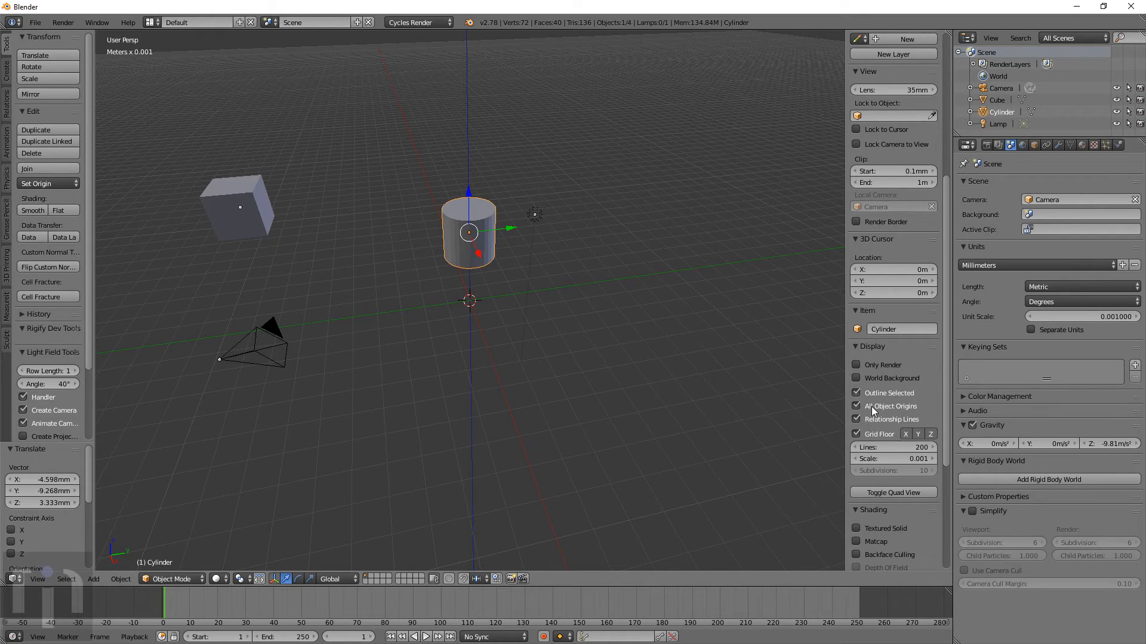
{"action": "left_click", "coordinate": [857, 406]}
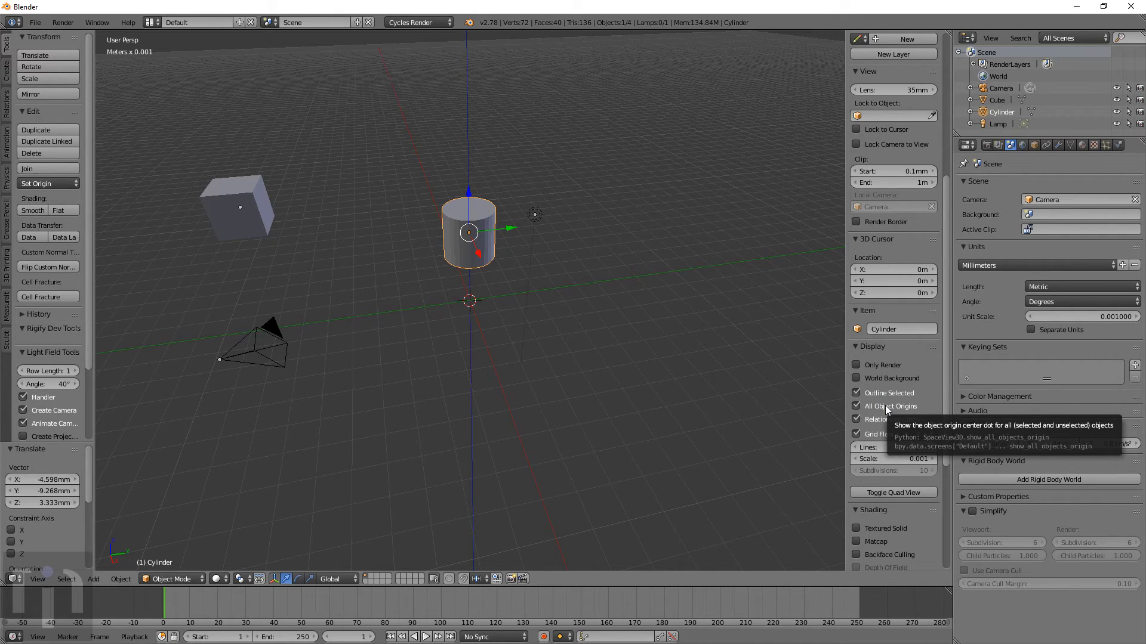
{"action": "left_click", "coordinate": [857, 406]}
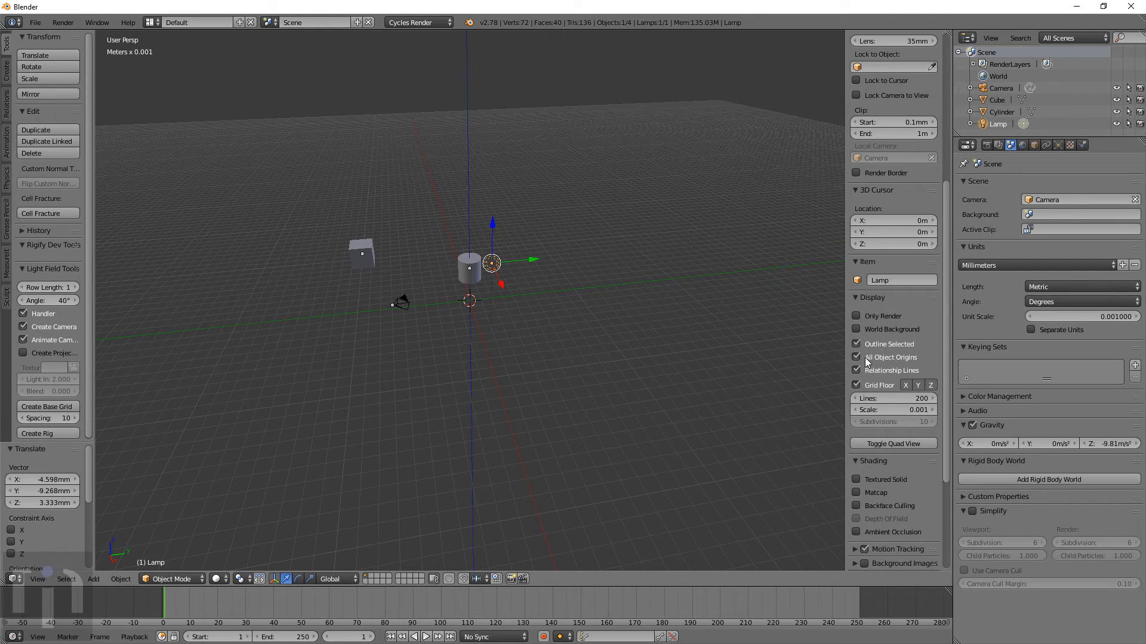
{"action": "left_click", "coordinate": [857, 357]}
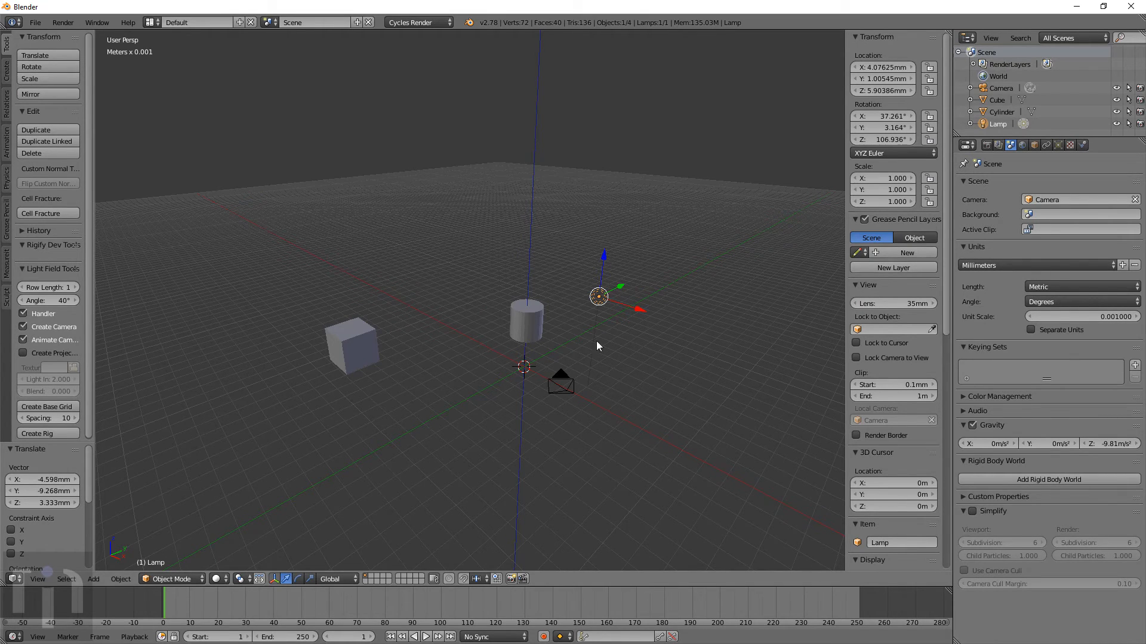
{"action": "left_click", "coordinate": [525, 319]}
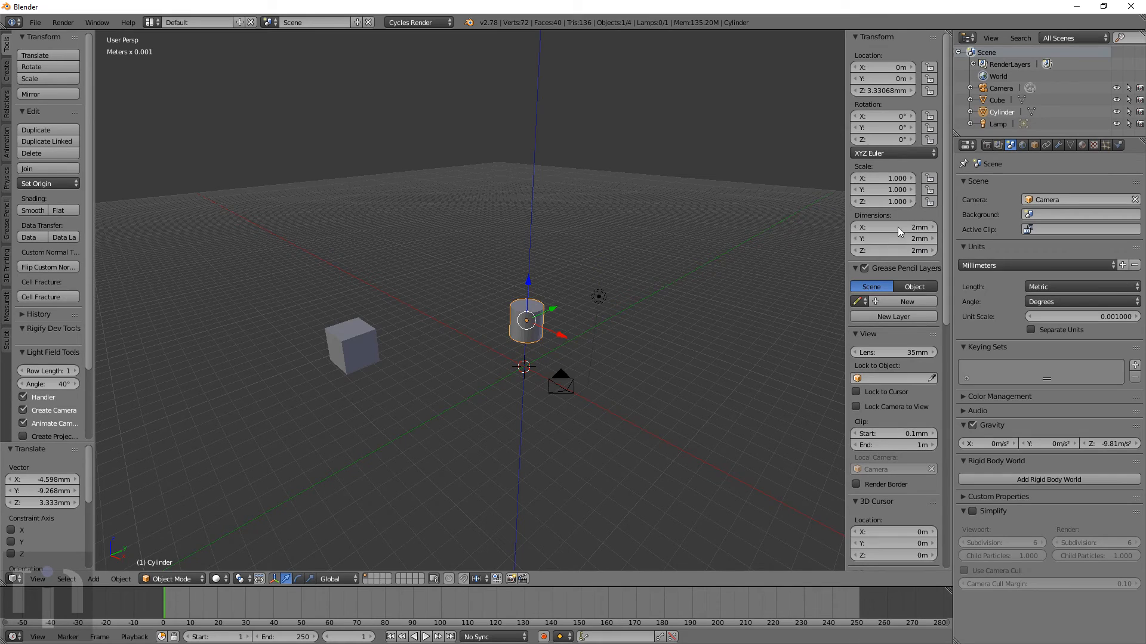
{"action": "mouse_move", "coordinate": [899, 233]}
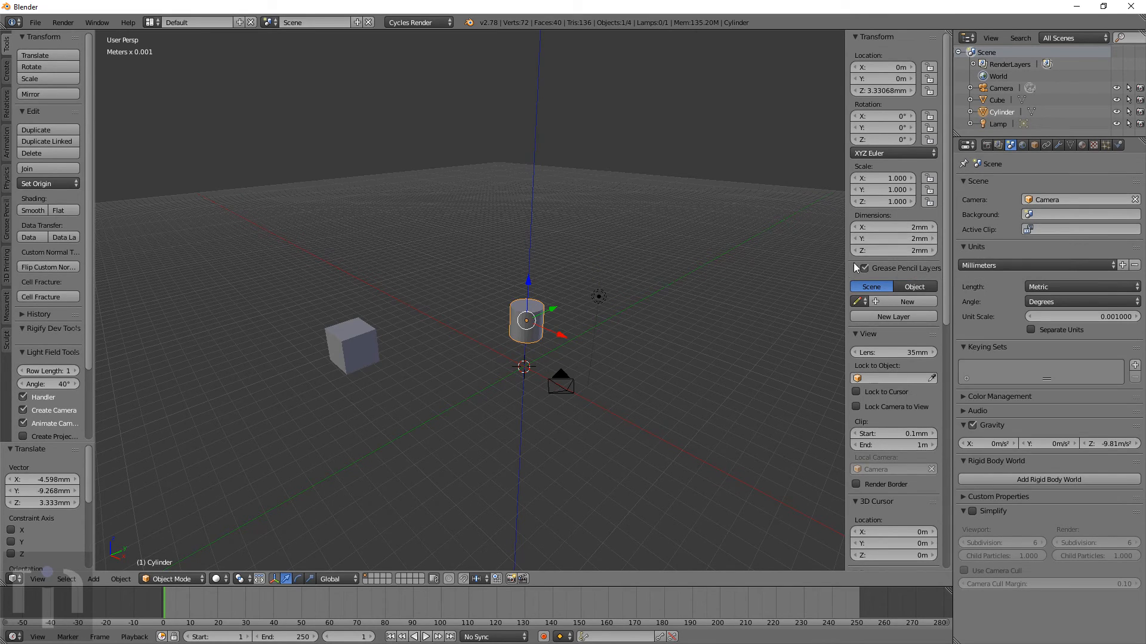
{"action": "mouse_move", "coordinate": [893, 238]}
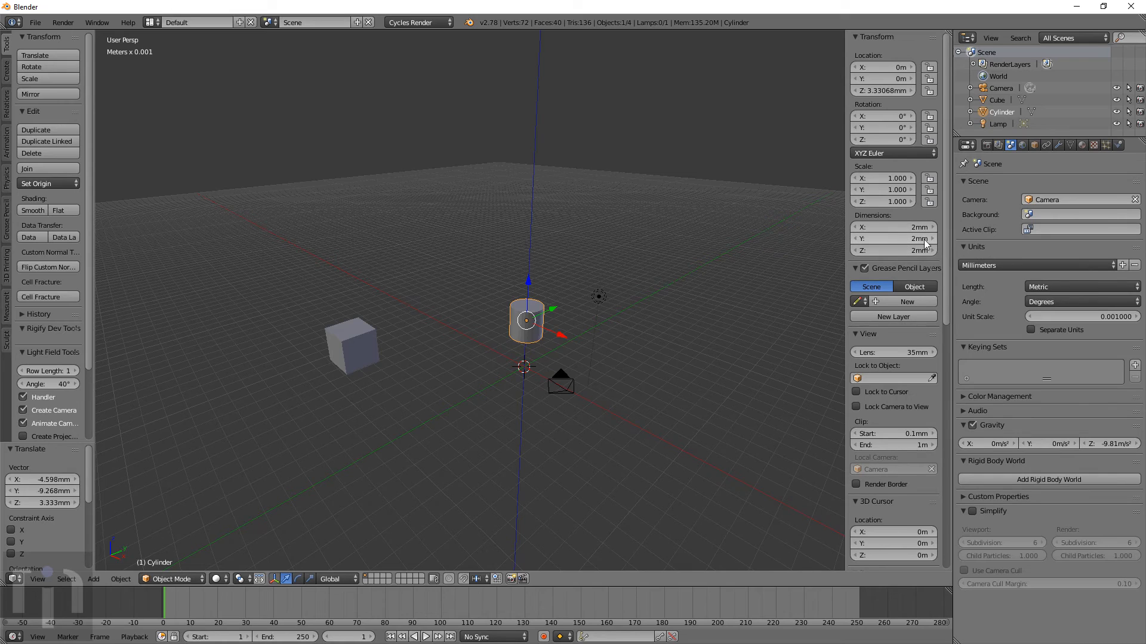
{"action": "mouse_move", "coordinate": [902, 239]}
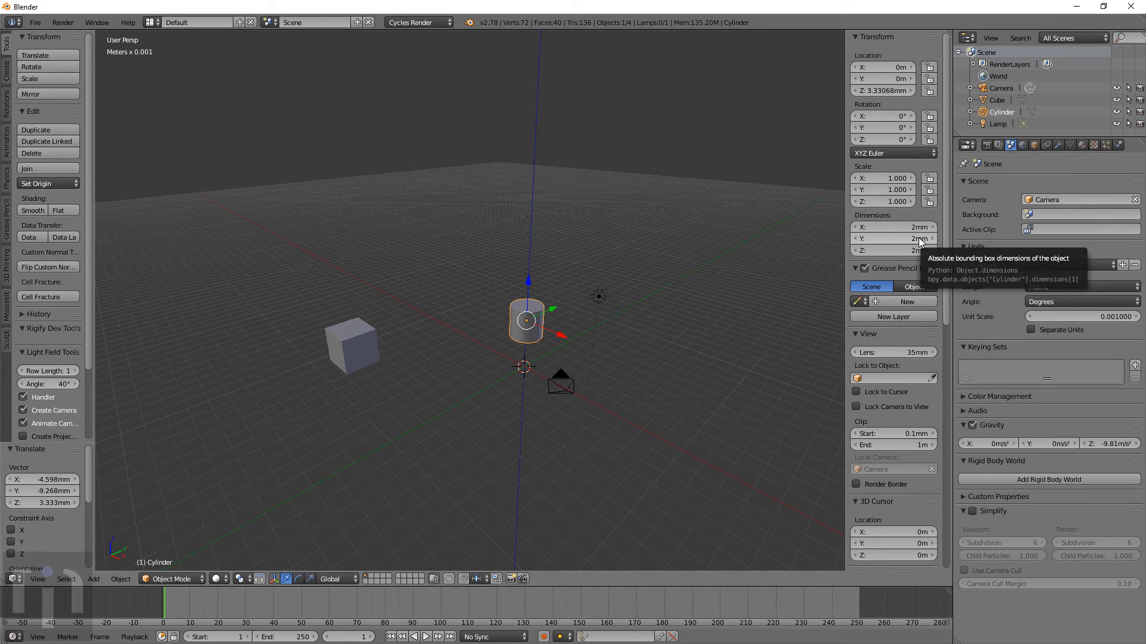
{"action": "mouse_move", "coordinate": [682, 262]}
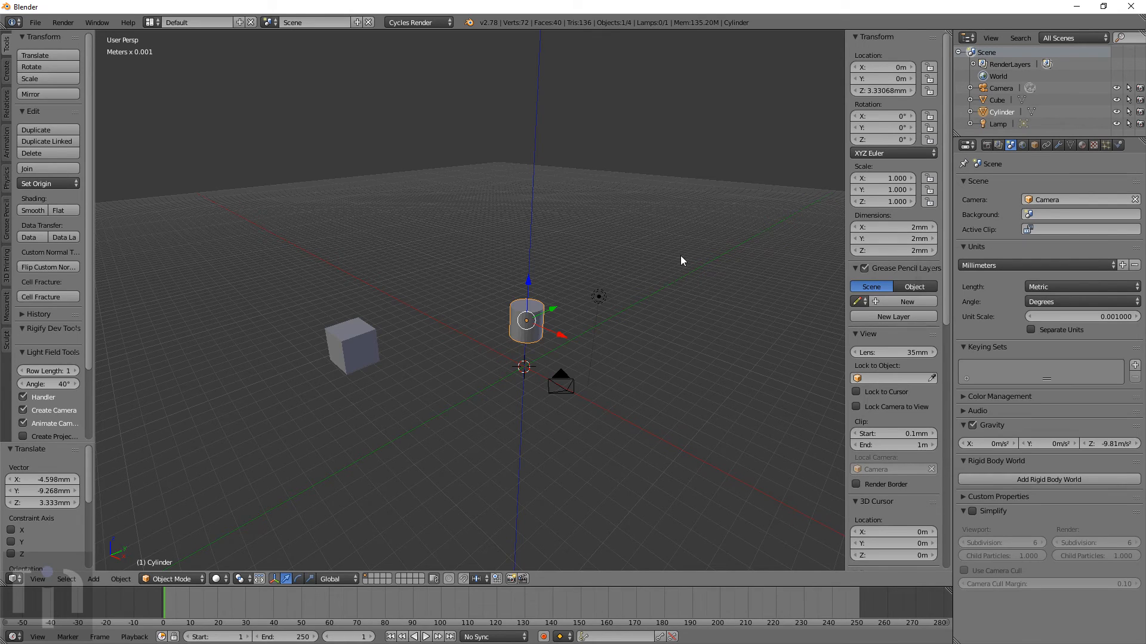
{"action": "mouse_move", "coordinate": [742, 263]}
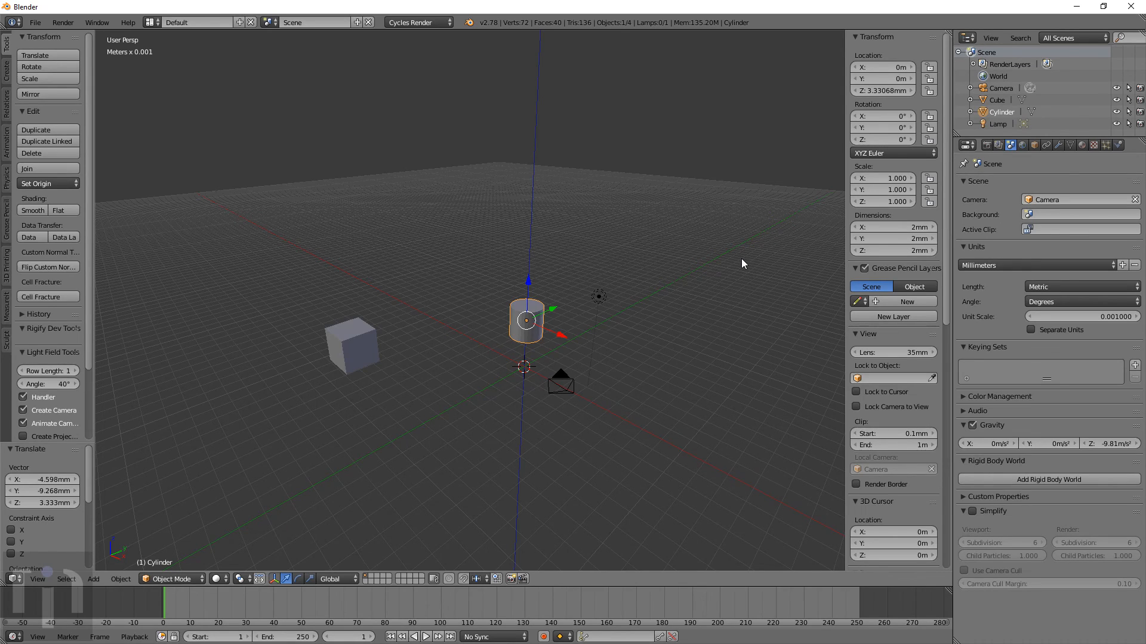
{"action": "mouse_move", "coordinate": [873, 165]}
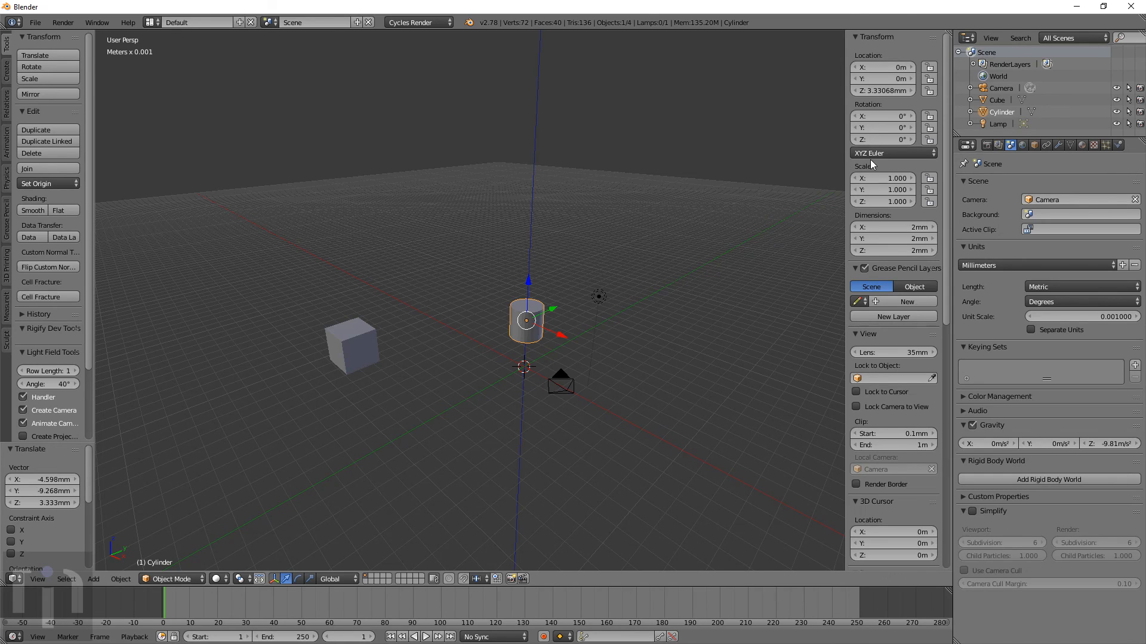
{"action": "mouse_move", "coordinate": [642, 306]}
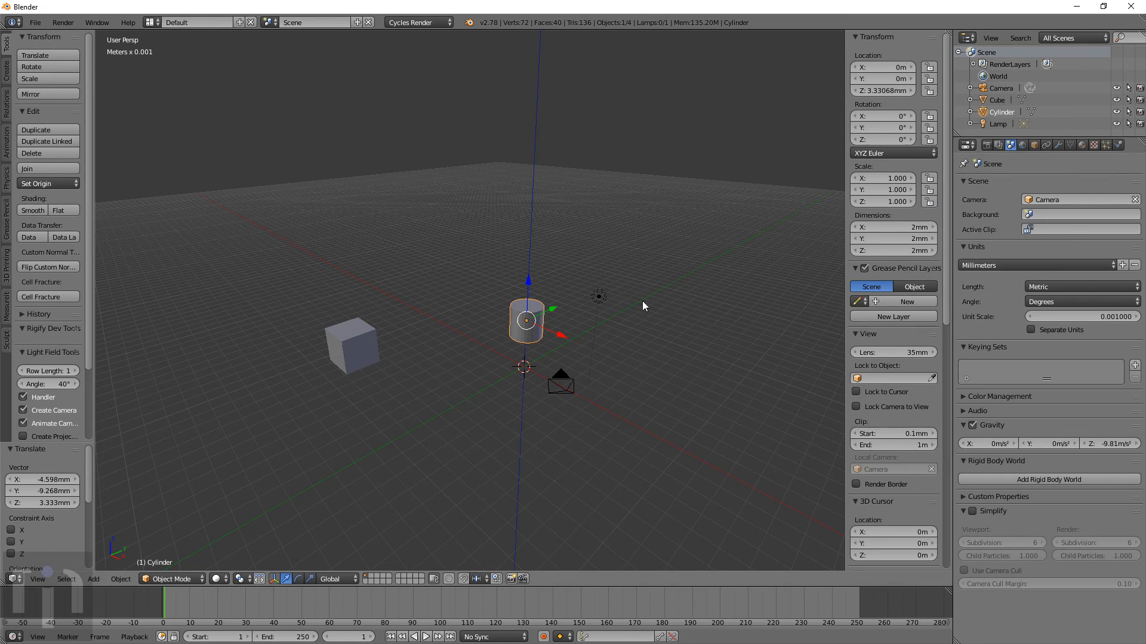